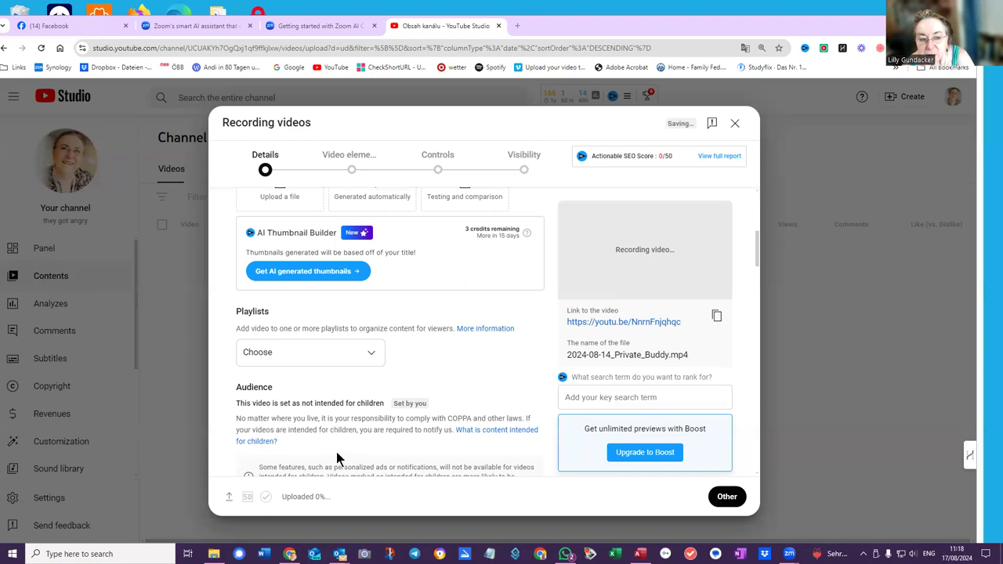
mouse_move(514, 420)
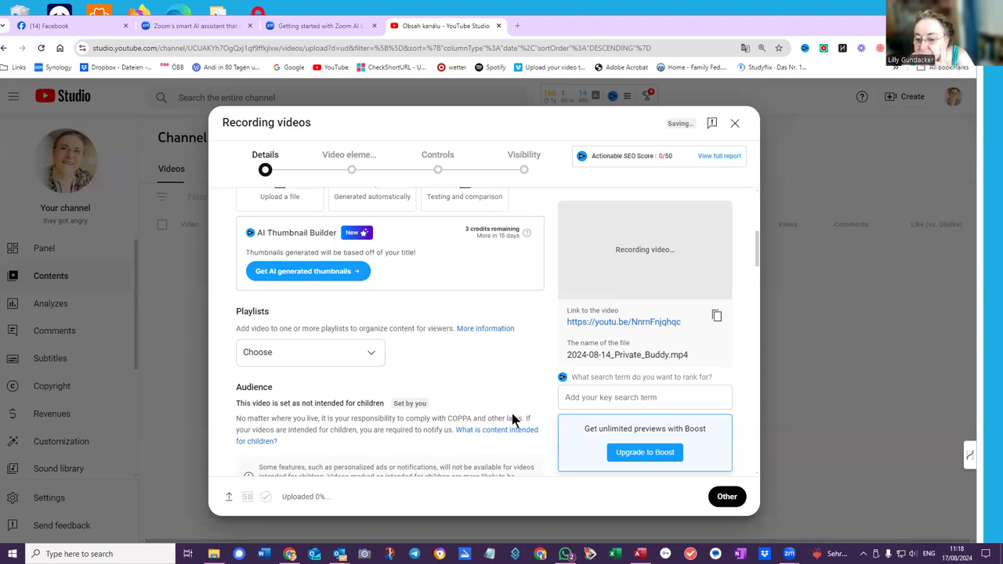
Step: Tick the Private and Inspiration playlists for the uploading video and confirm with Done
click(310, 351)
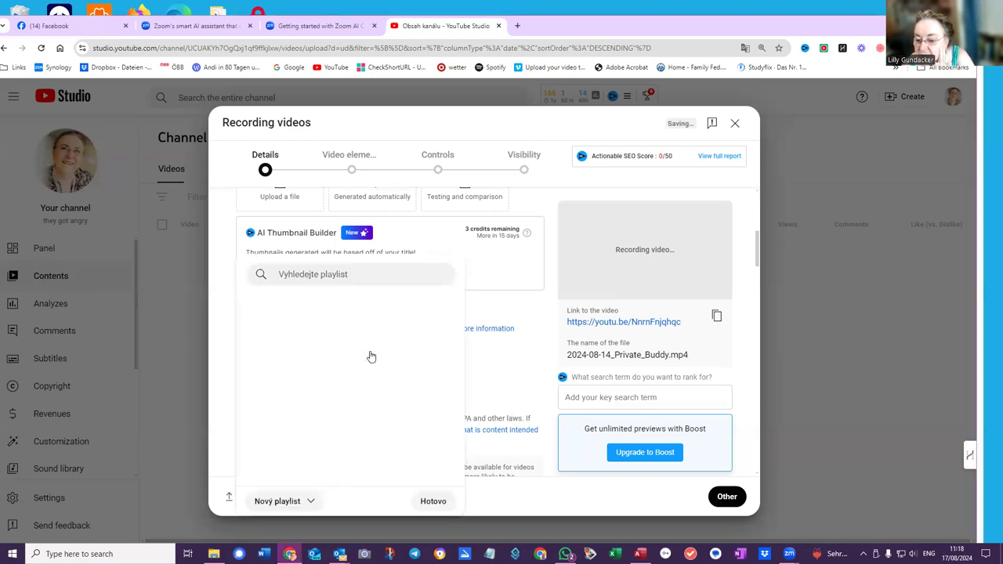
click(253, 307)
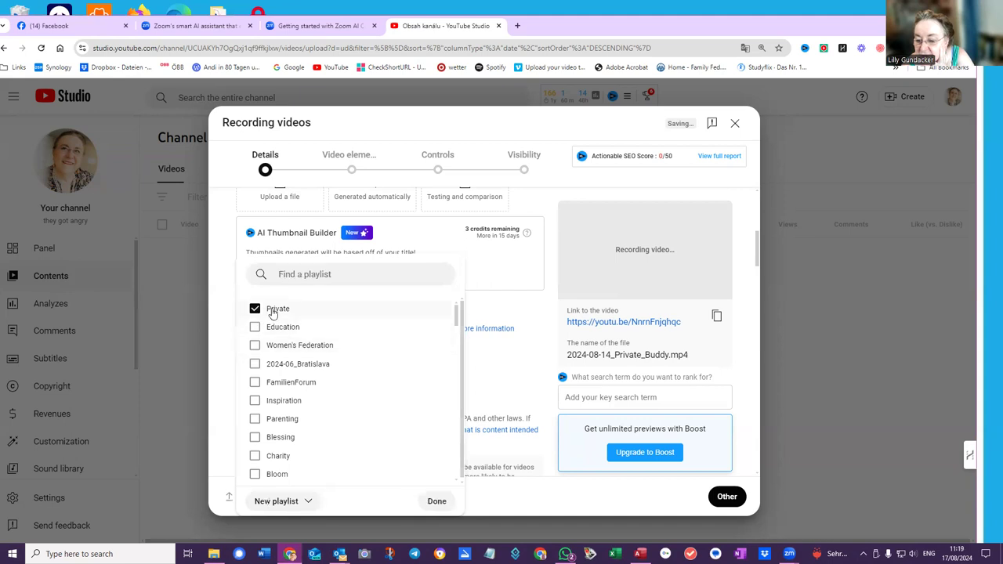
mouse_move(442, 476)
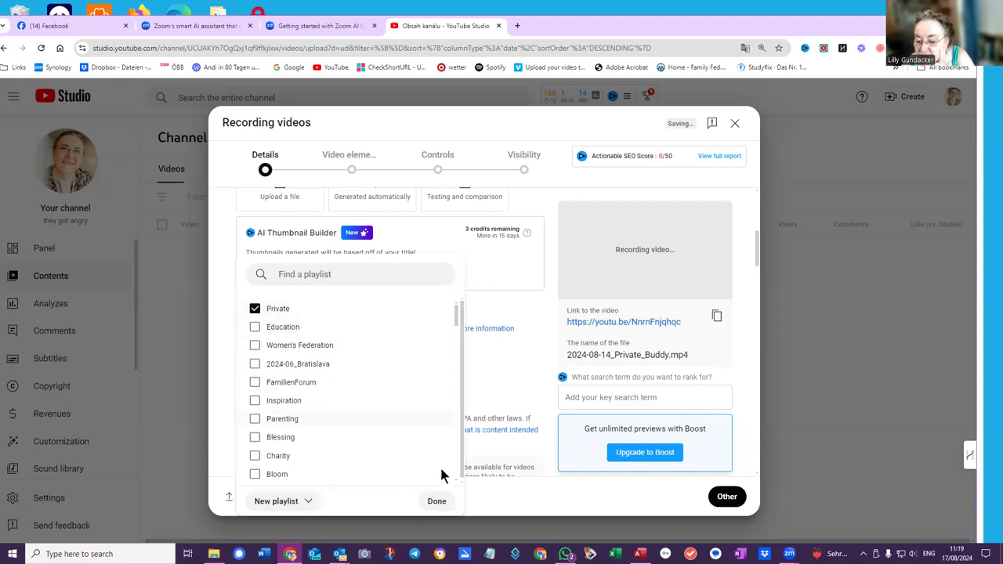
click(435, 502)
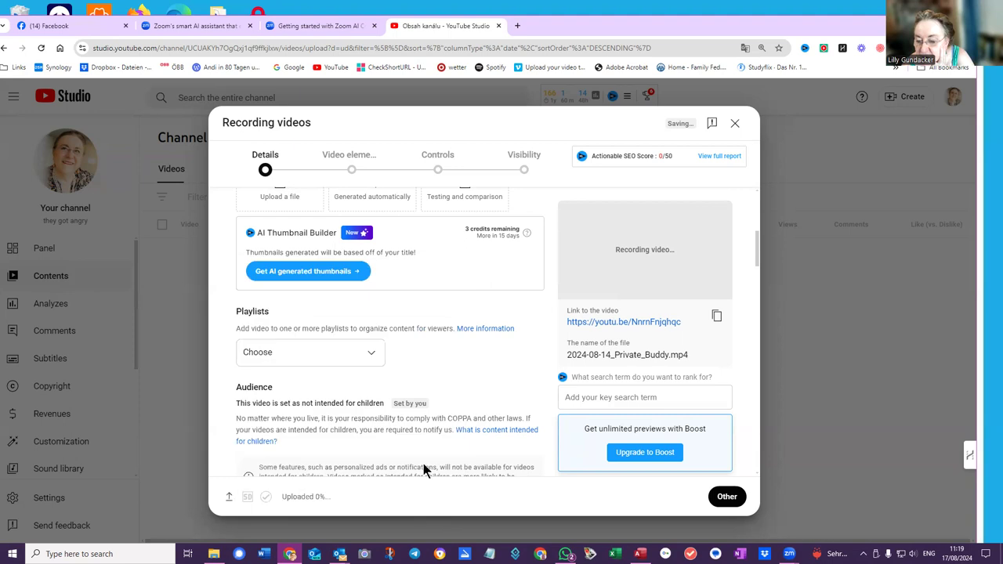
mouse_move(324, 350)
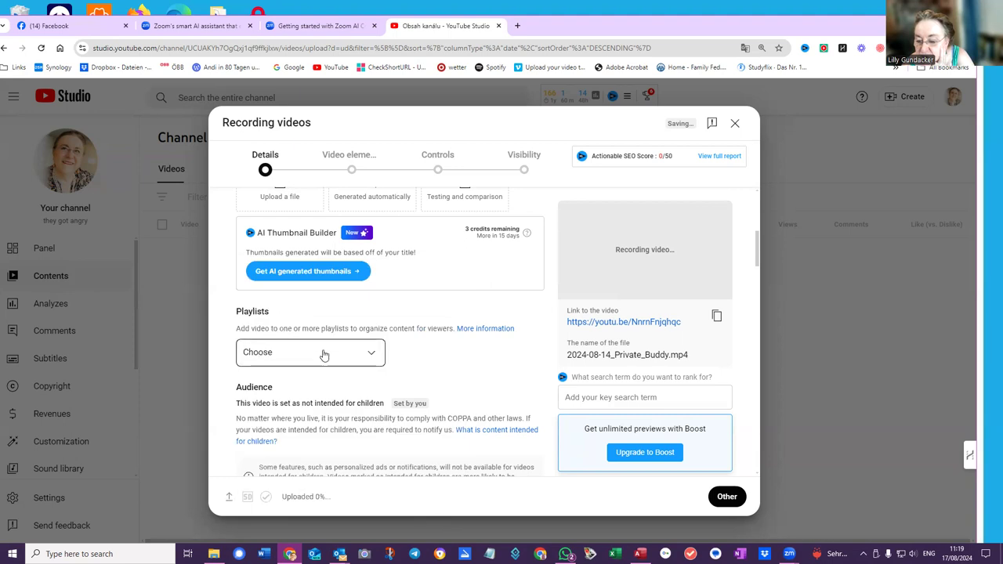
mouse_move(367, 354)
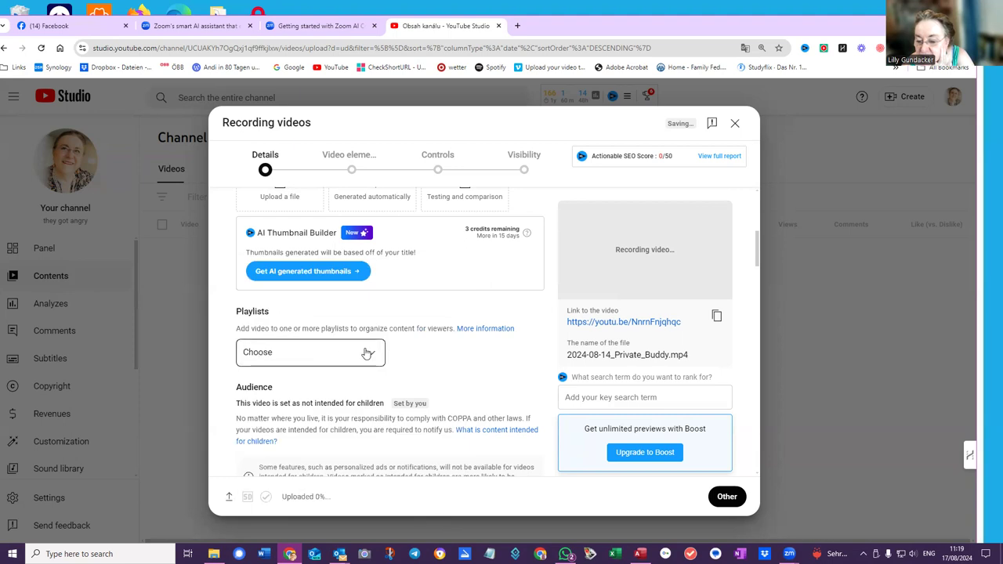
click(311, 350)
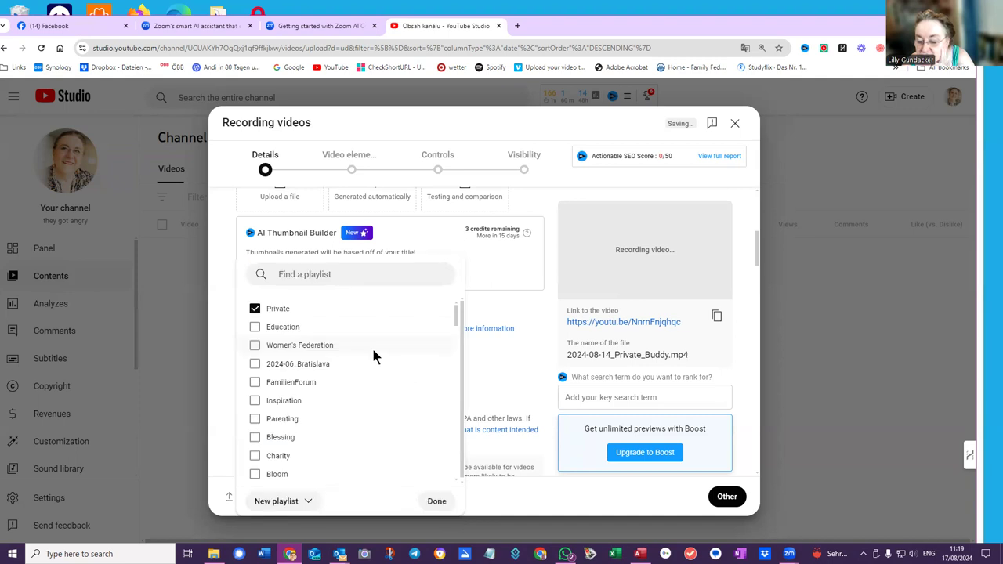
scroll(down, 3)
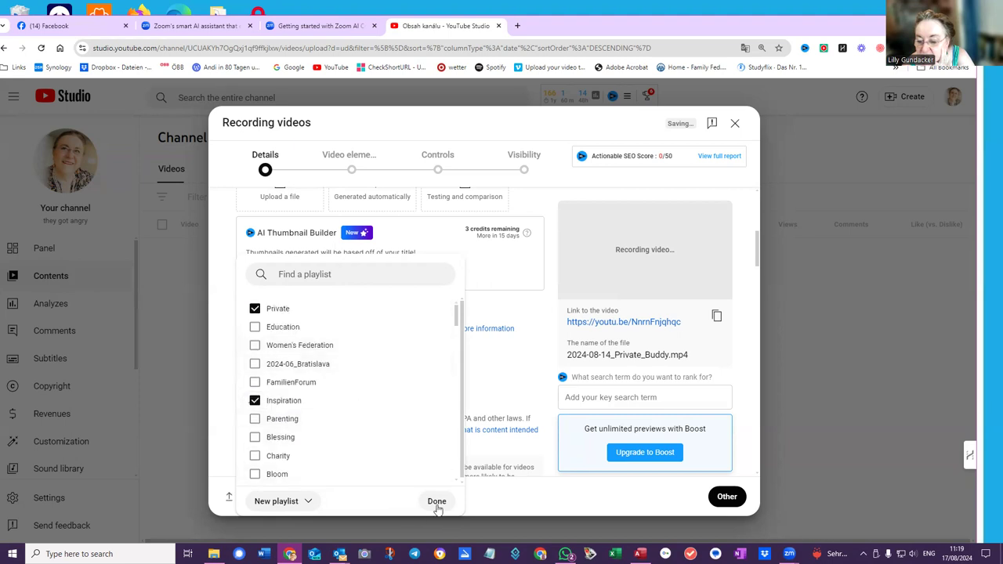
click(436, 502)
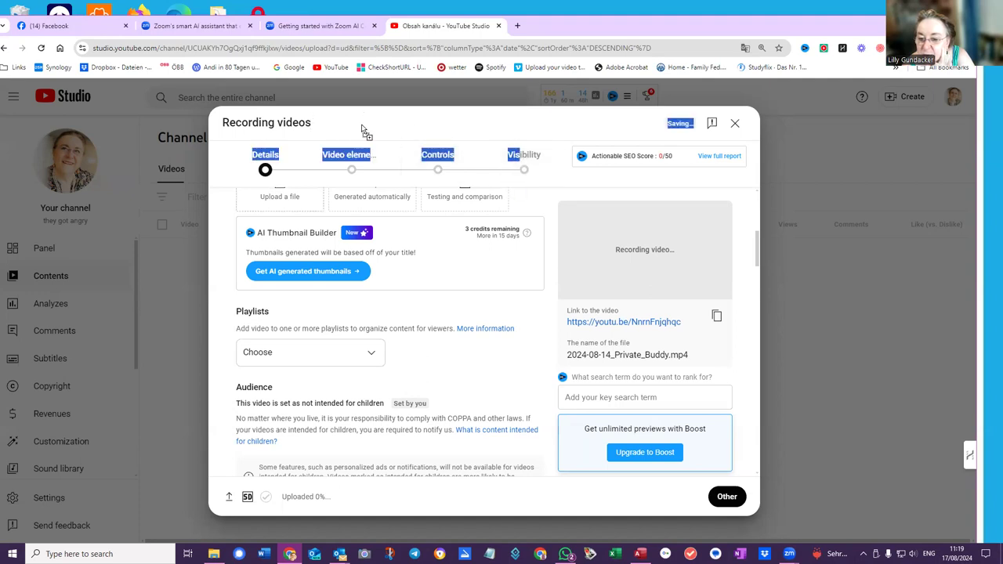
mouse_move(404, 359)
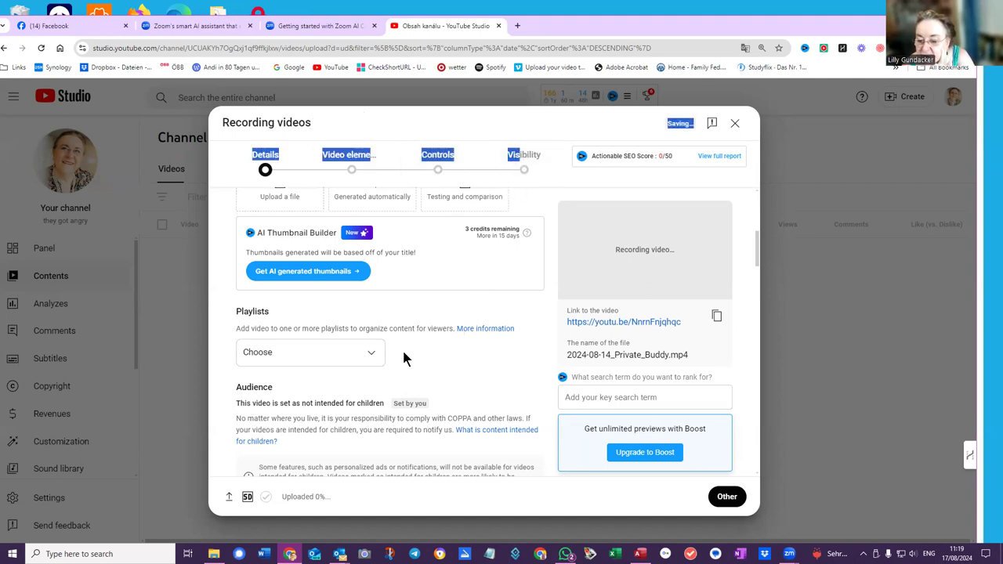
Step: Scroll down the Details form towards the audience and processing settings
scroll(down, 3)
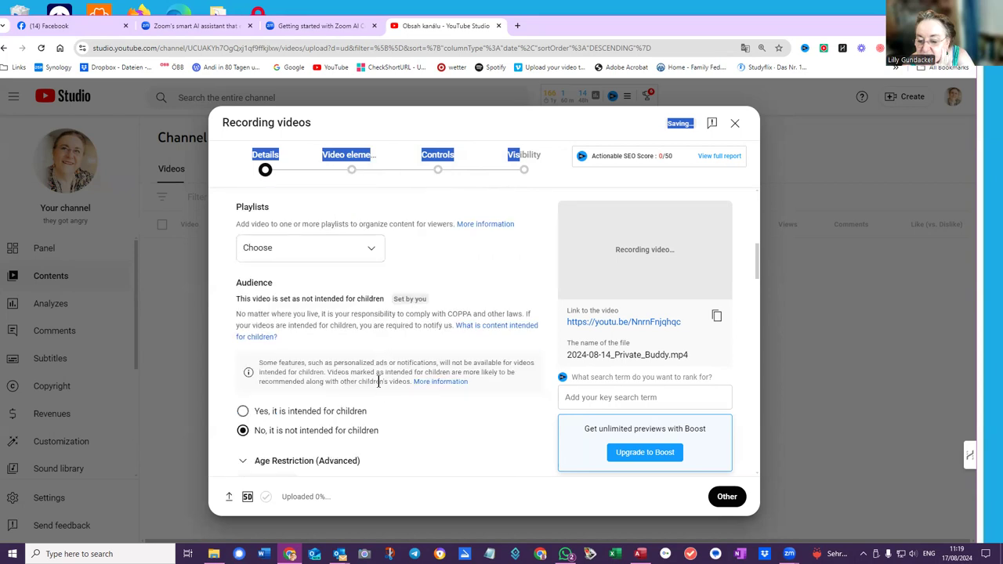
scroll(down, 3)
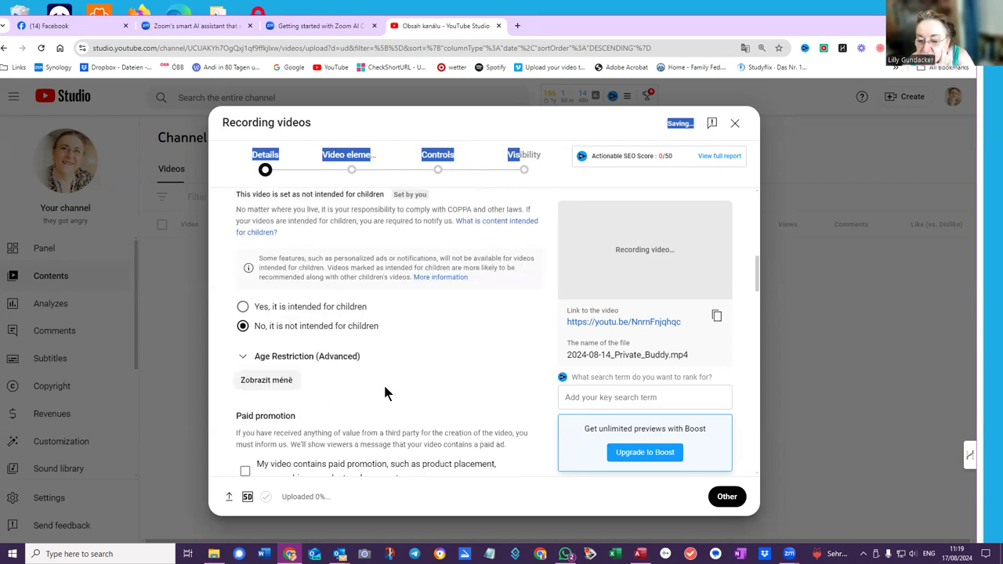
mouse_move(266, 381)
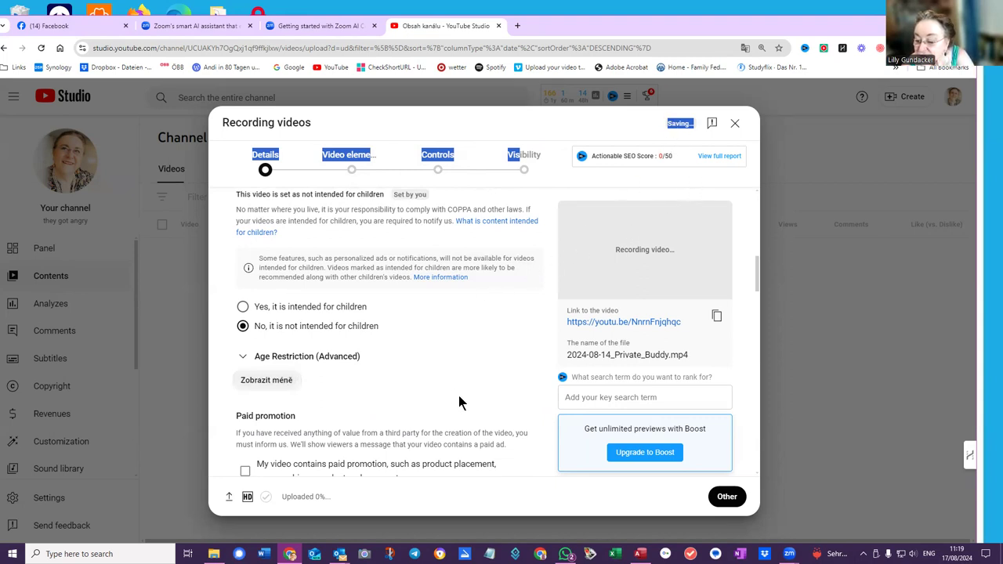
mouse_move(315, 442)
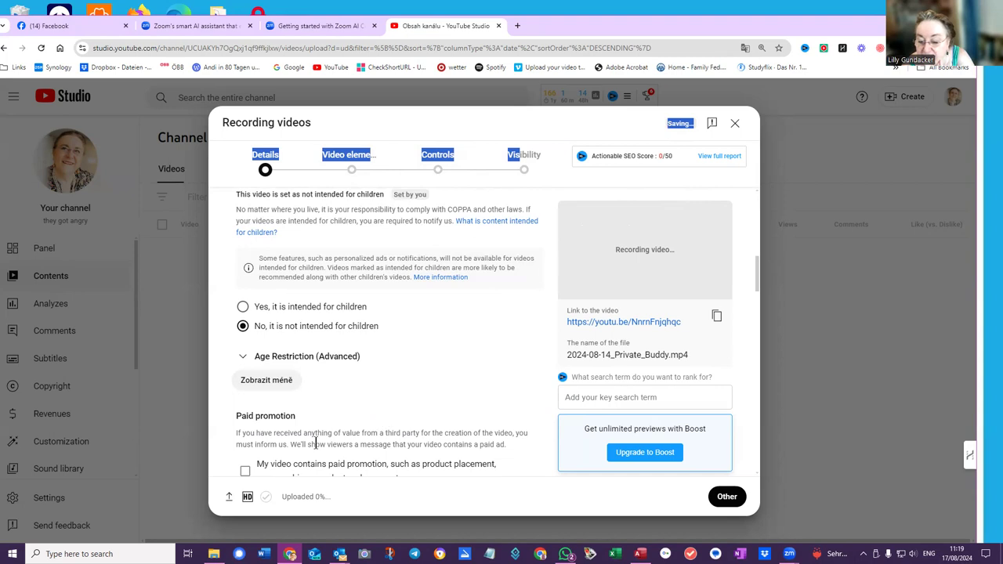
mouse_move(357, 516)
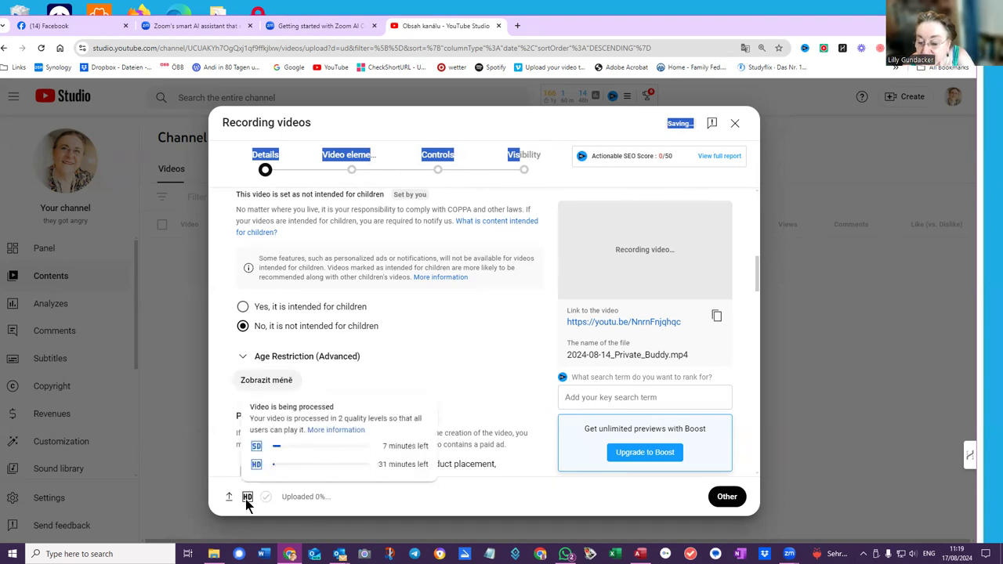
mouse_move(312, 470)
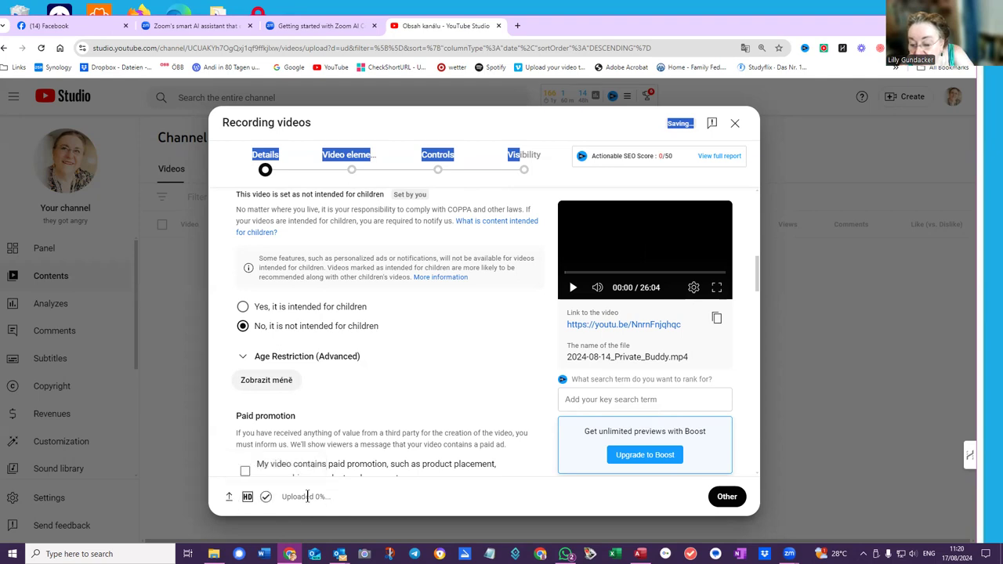
mouse_move(368, 498)
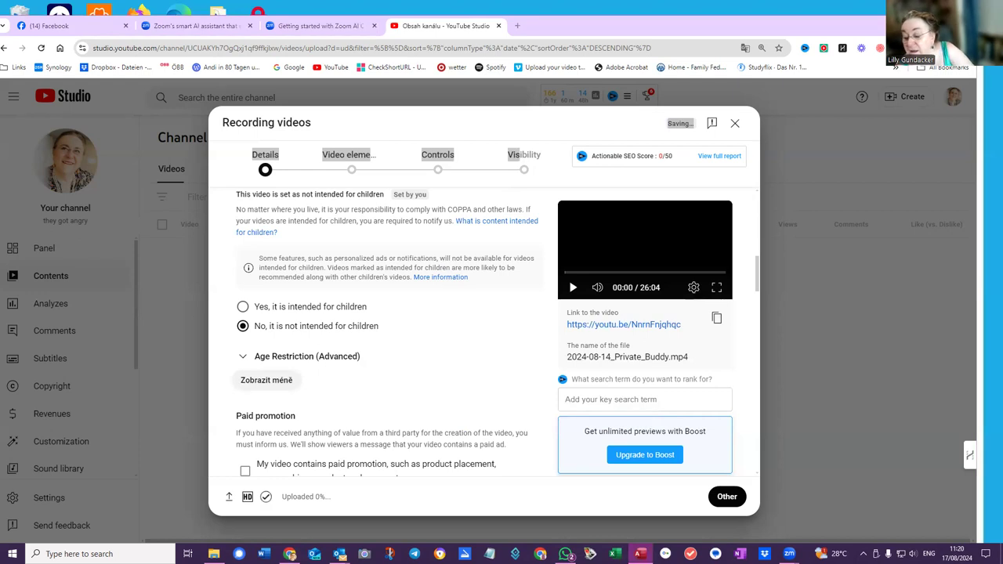
mouse_move(682, 357)
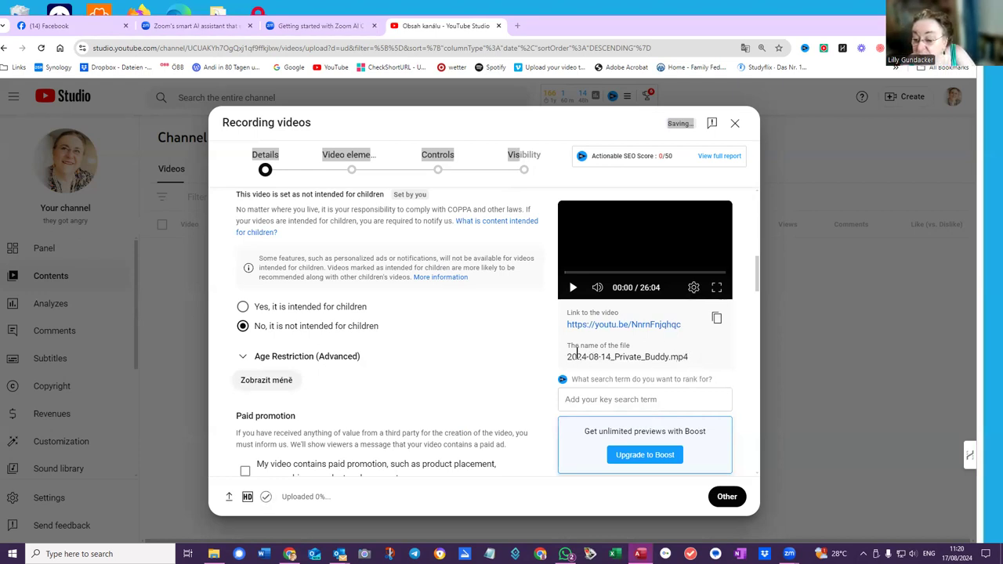
scroll(down, 3)
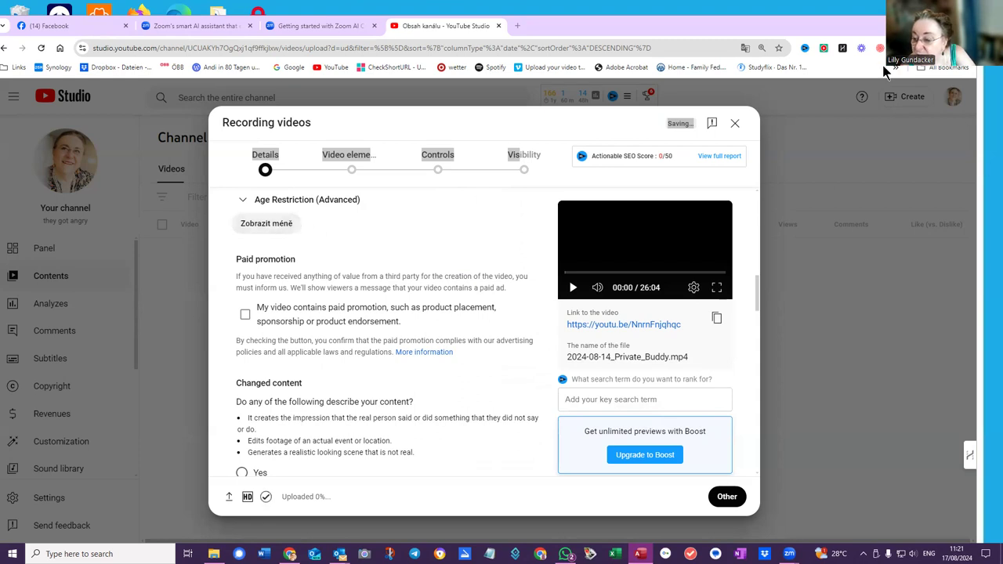
mouse_move(520, 288)
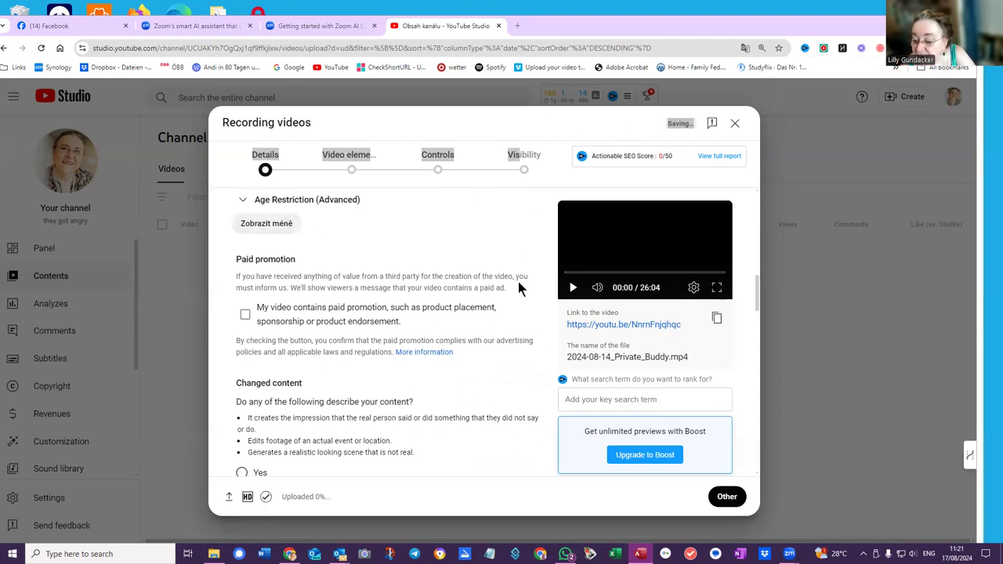
scroll(down, 3)
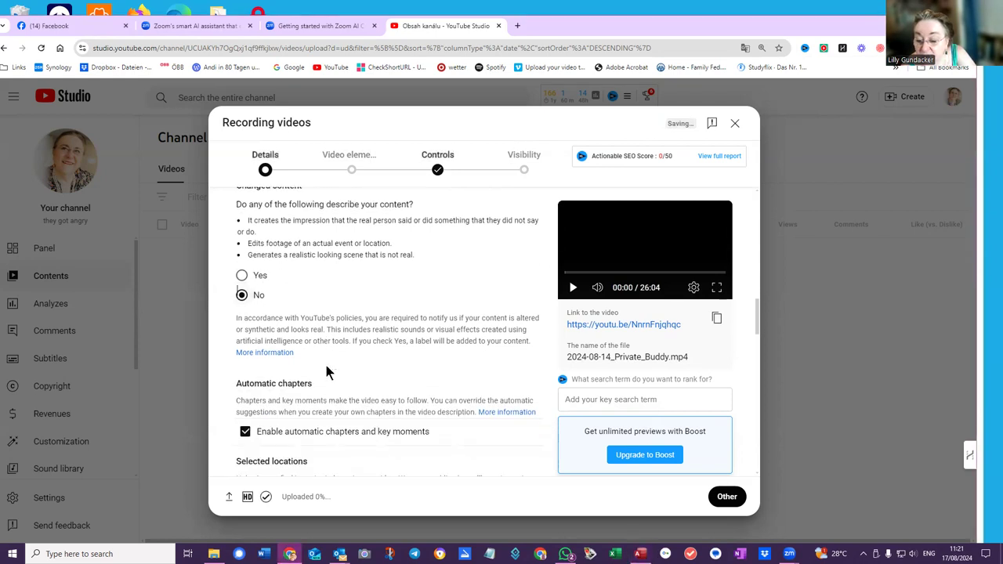
scroll(down, 3)
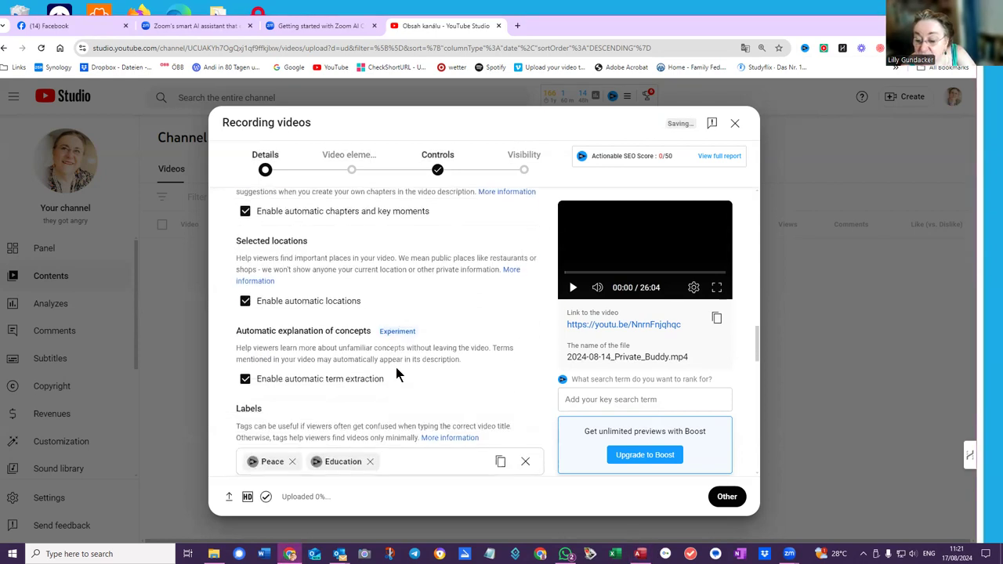
scroll(down, 3)
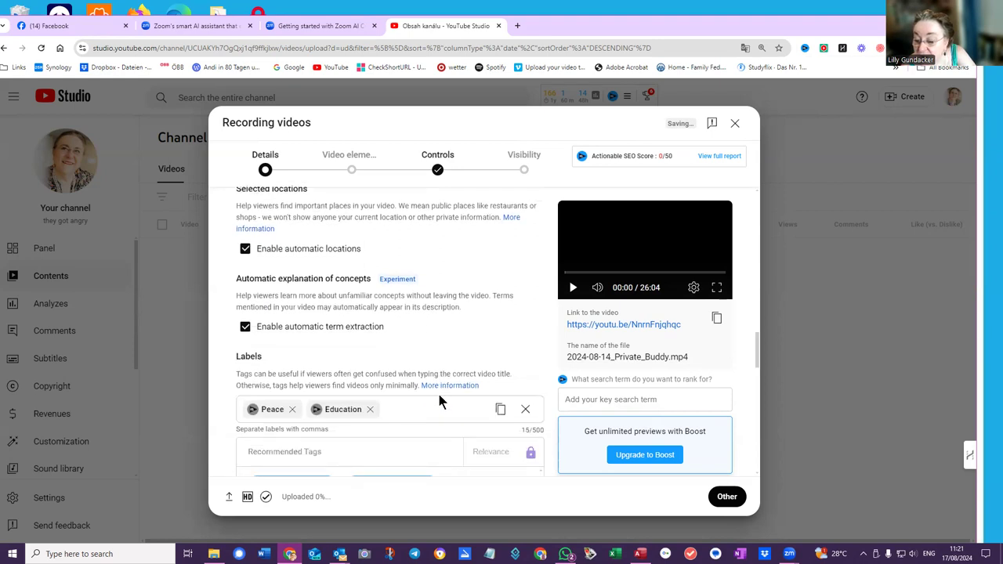
click(431, 407)
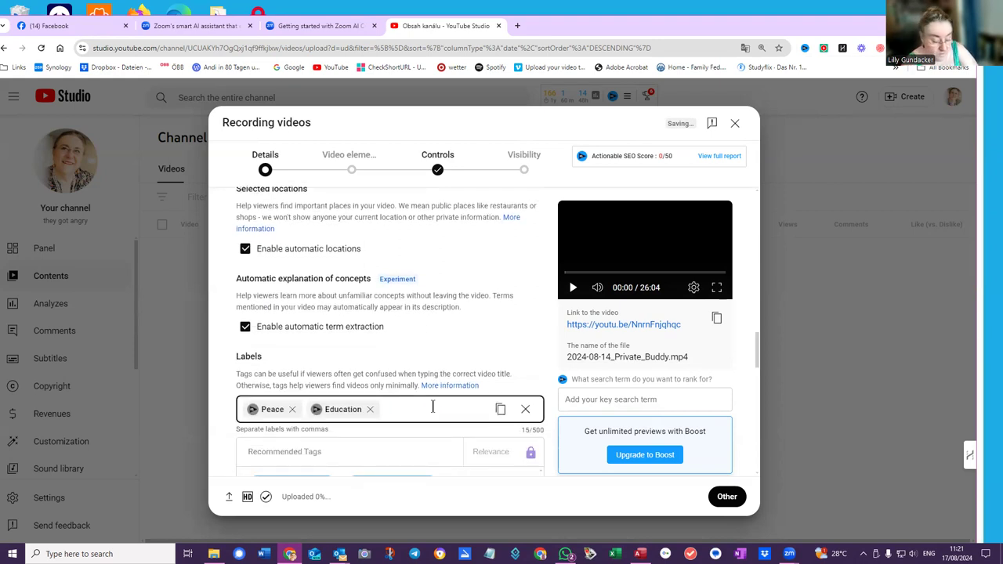
text(reflection)
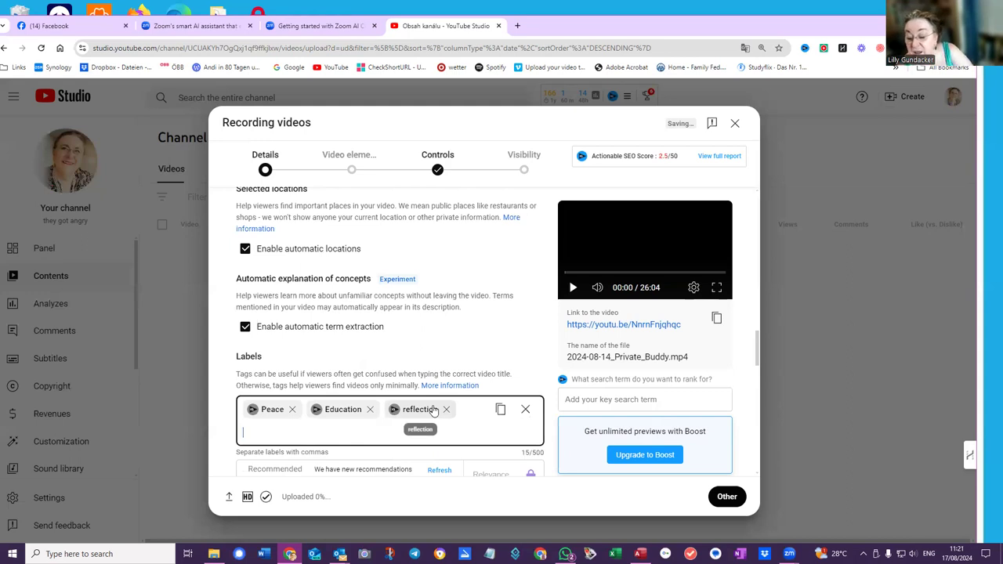
scroll(down, 3)
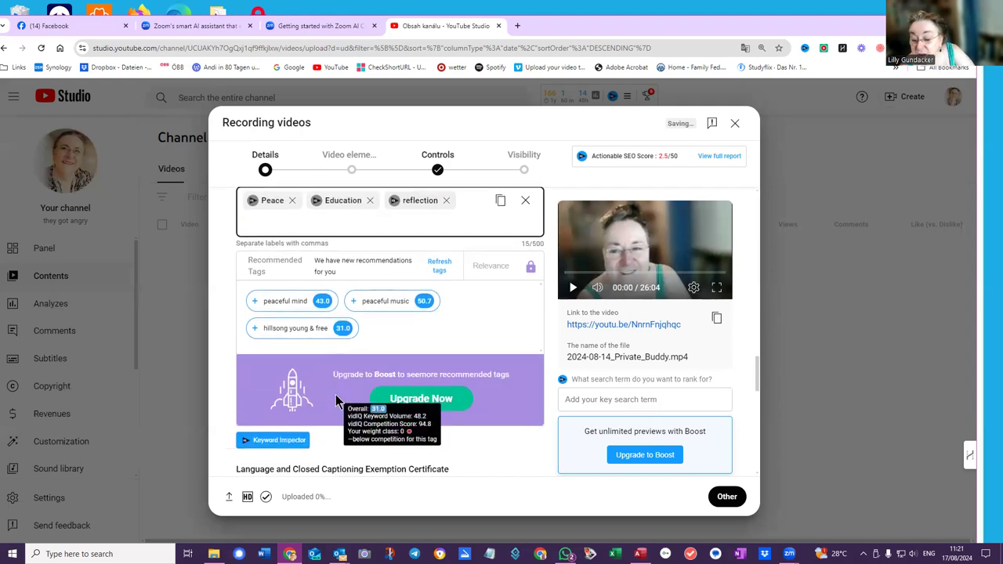
scroll(down, 3)
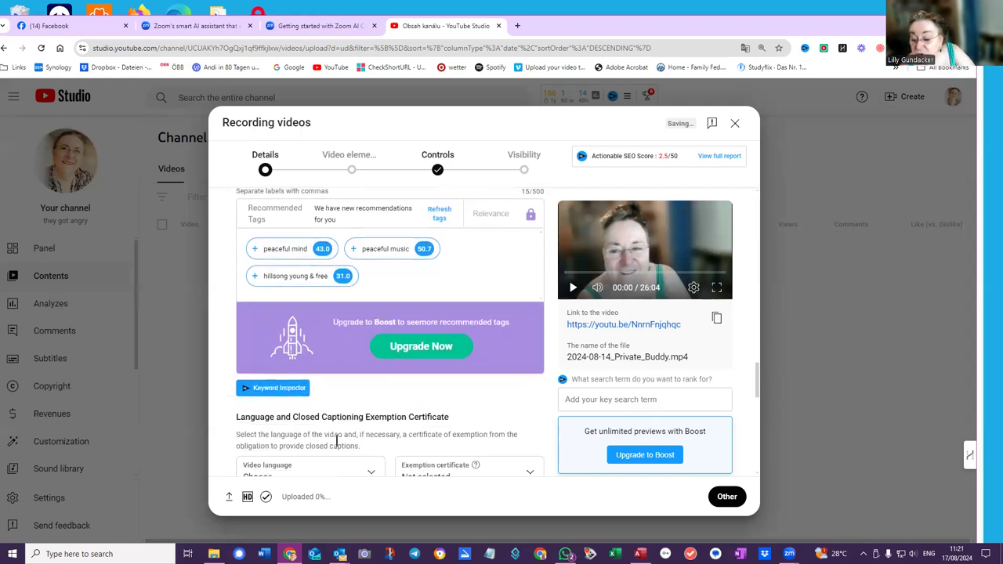
scroll(down, 3)
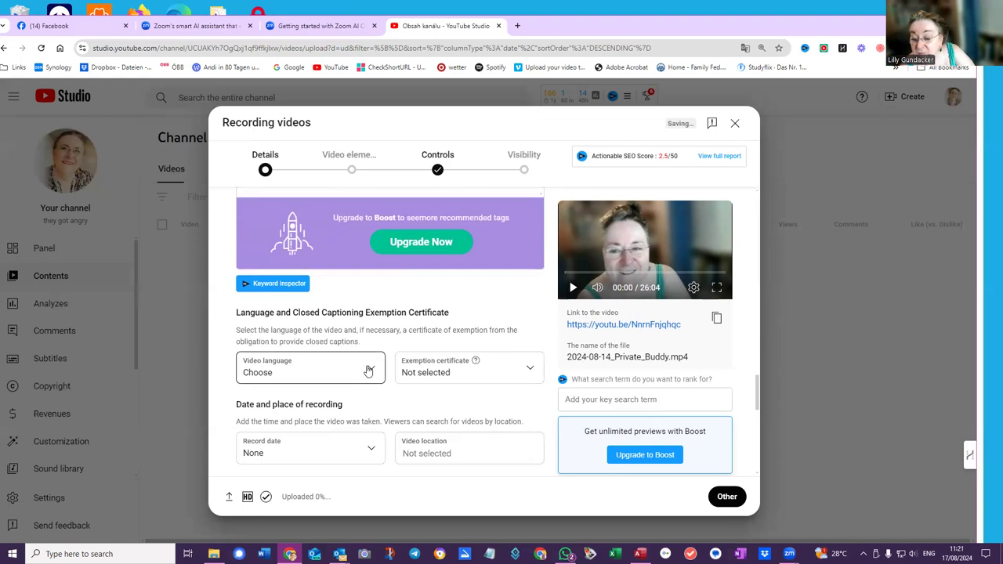
Step: Leave the recording date unset and set the video location to Vienna
click(310, 369)
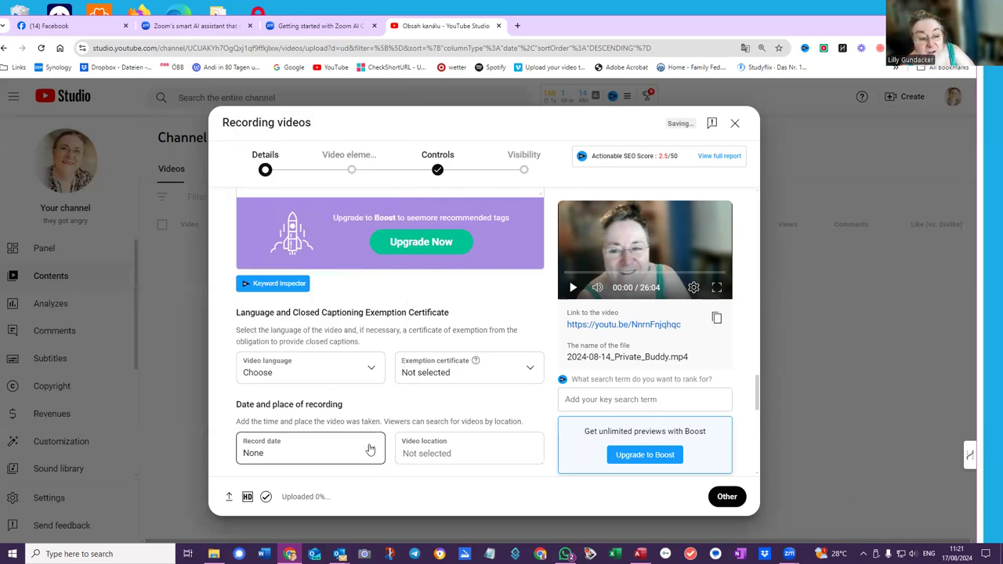
click(310, 448)
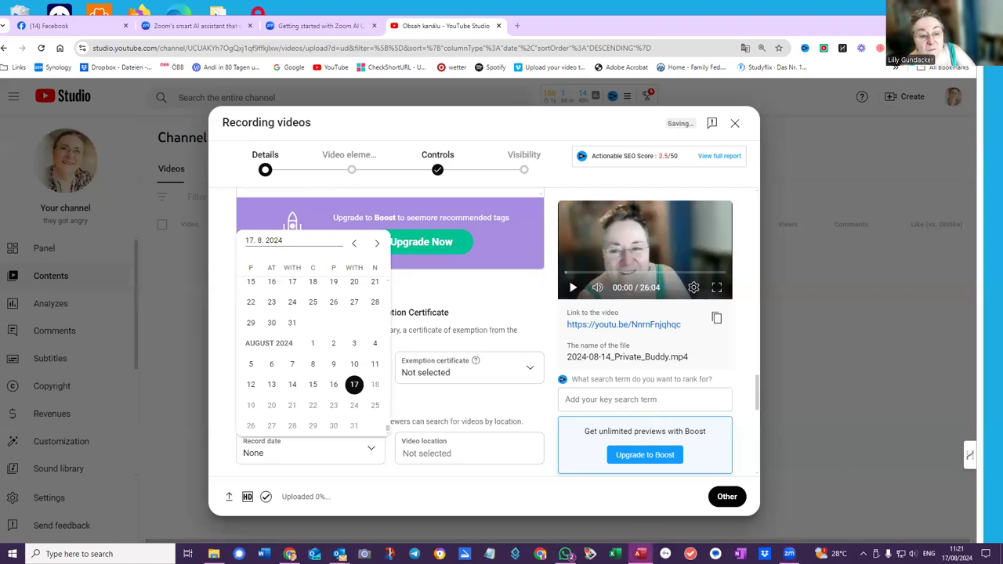
mouse_move(598, 460)
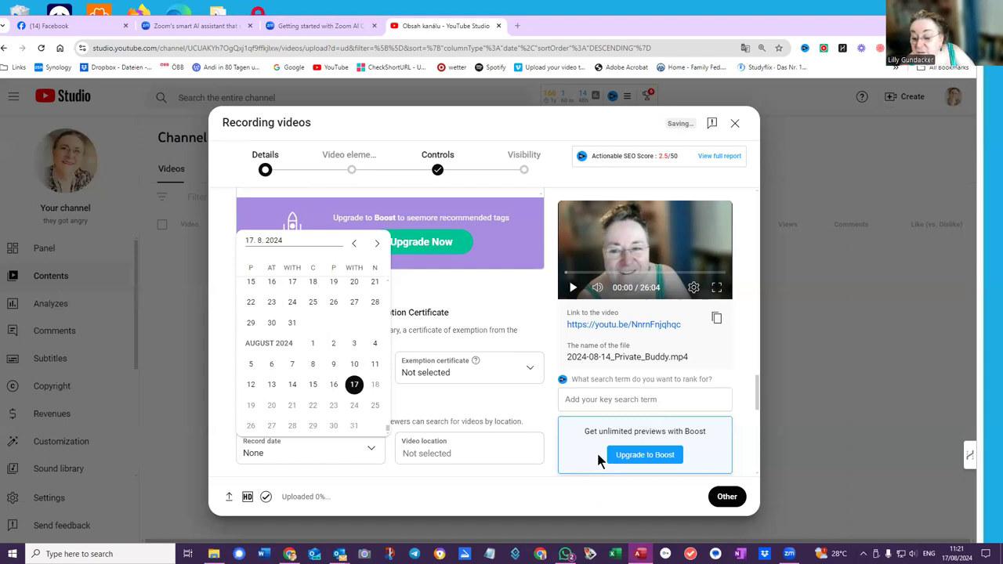
mouse_move(372, 454)
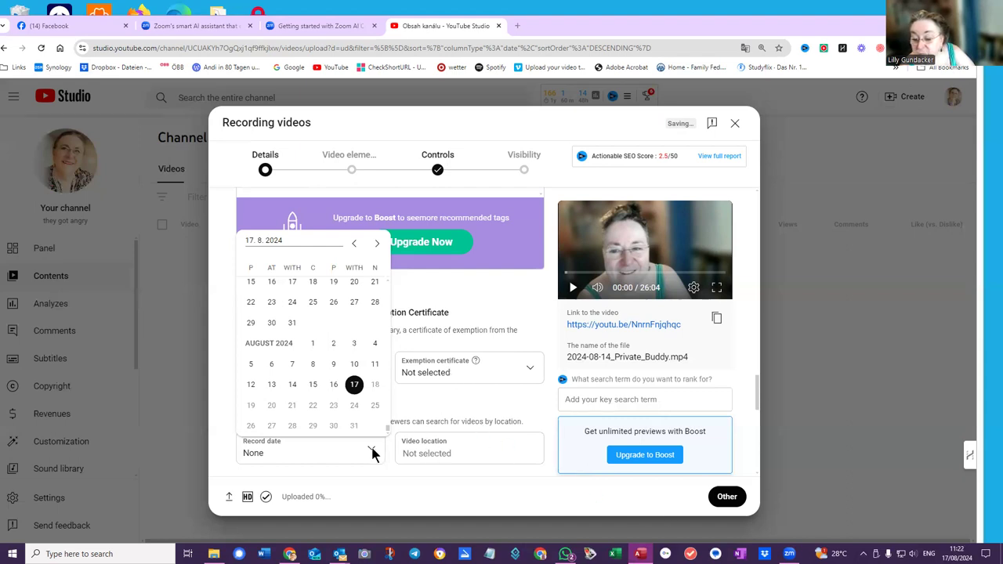
click(373, 453)
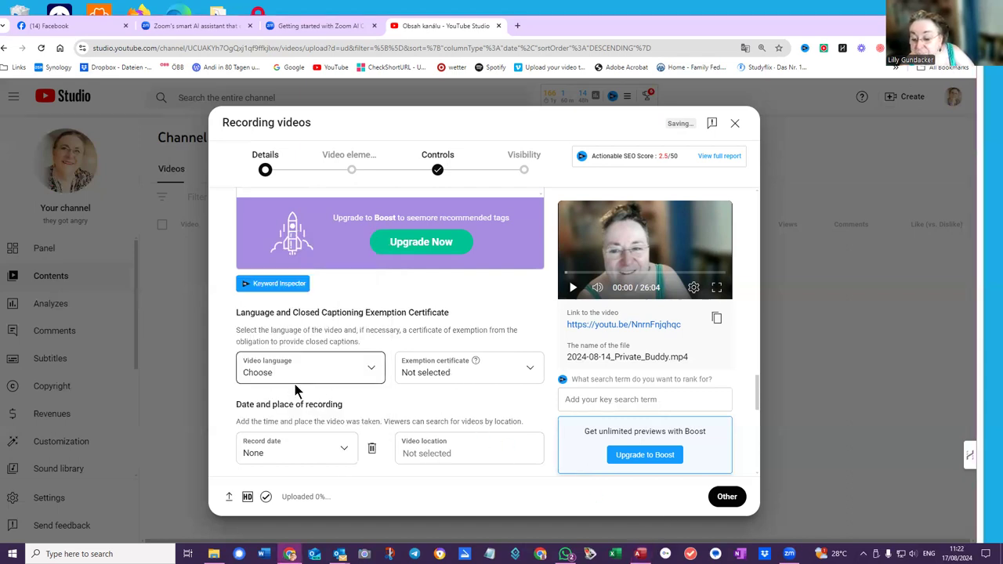
click(468, 452)
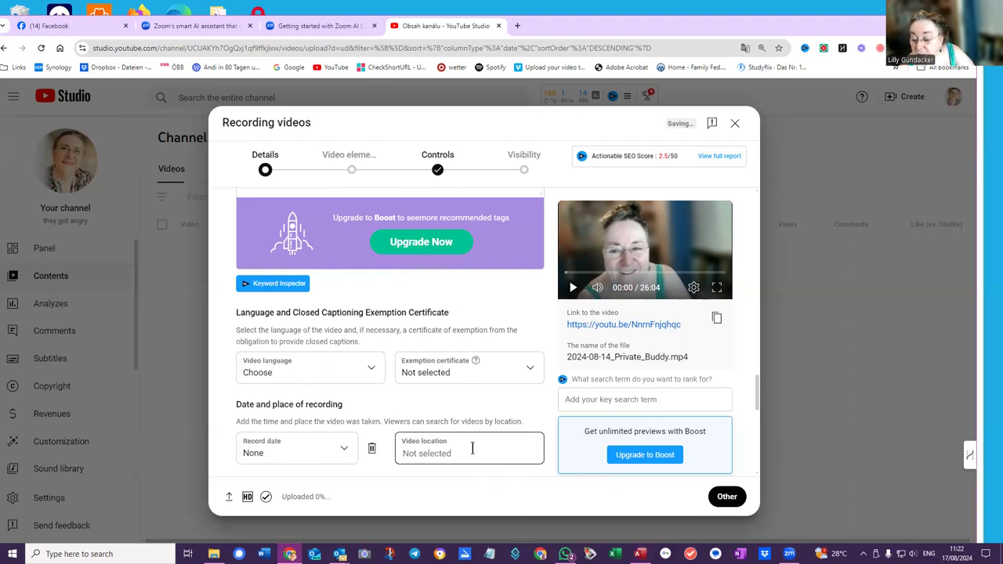
click(468, 453)
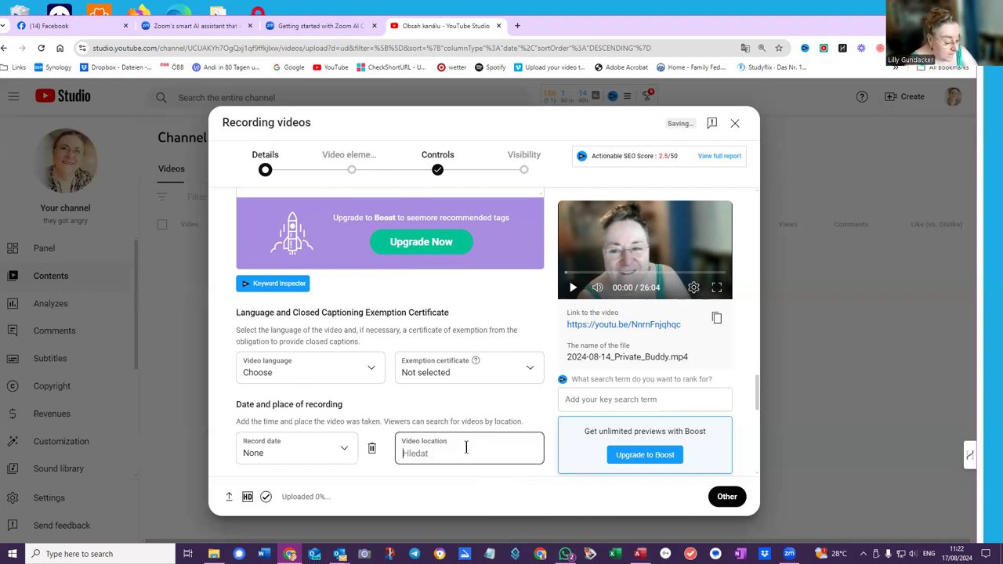
text(Vienn)
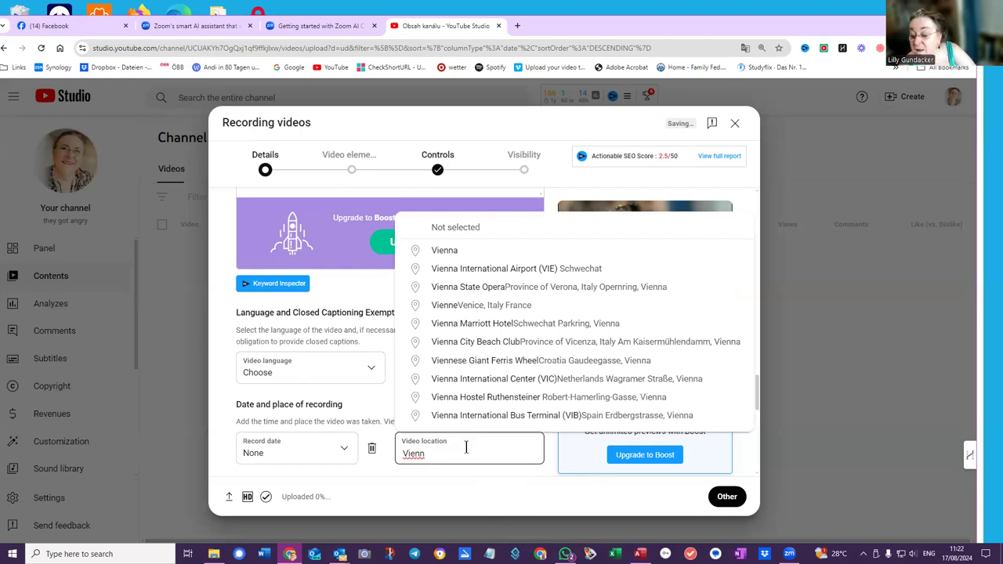
click(445, 250)
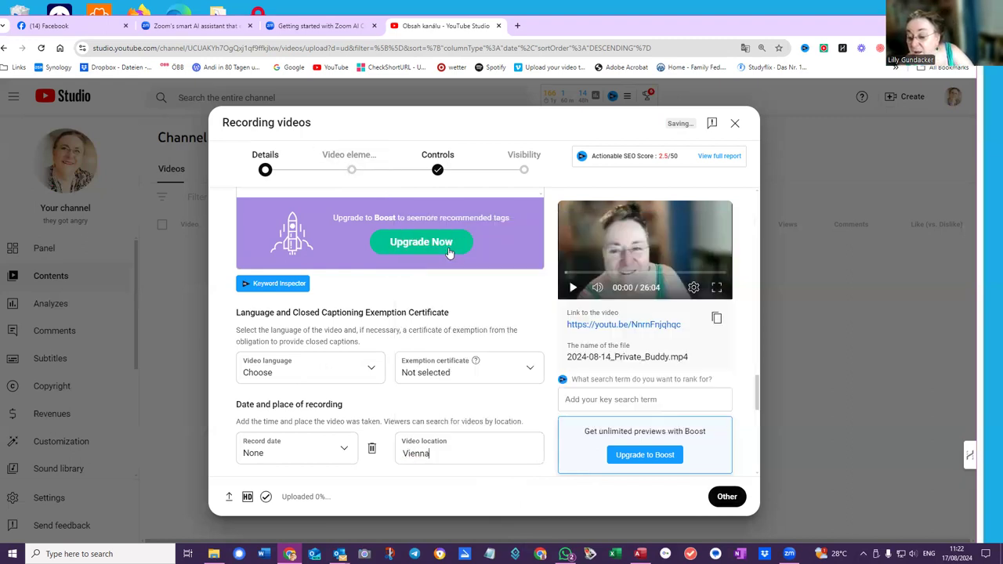
Step: Review the licence, keep video and audio remixing allowed, and scroll past category and comments
scroll(down, 3)
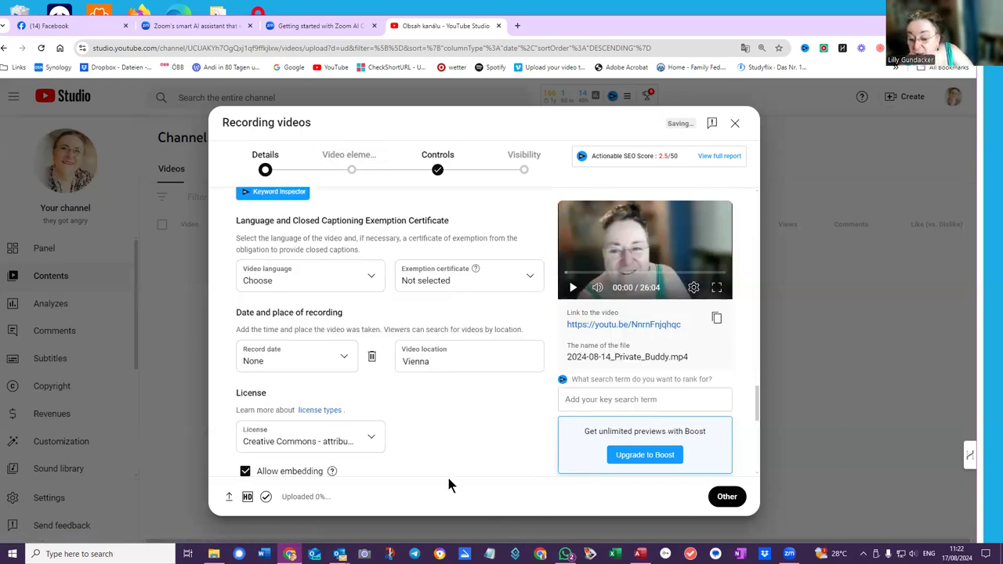
scroll(down, 3)
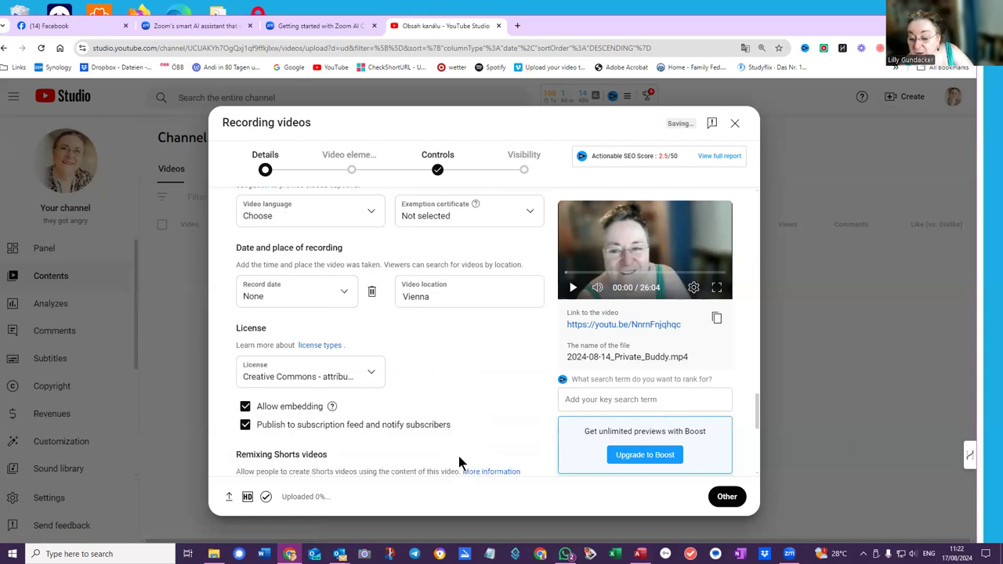
text(Vien)
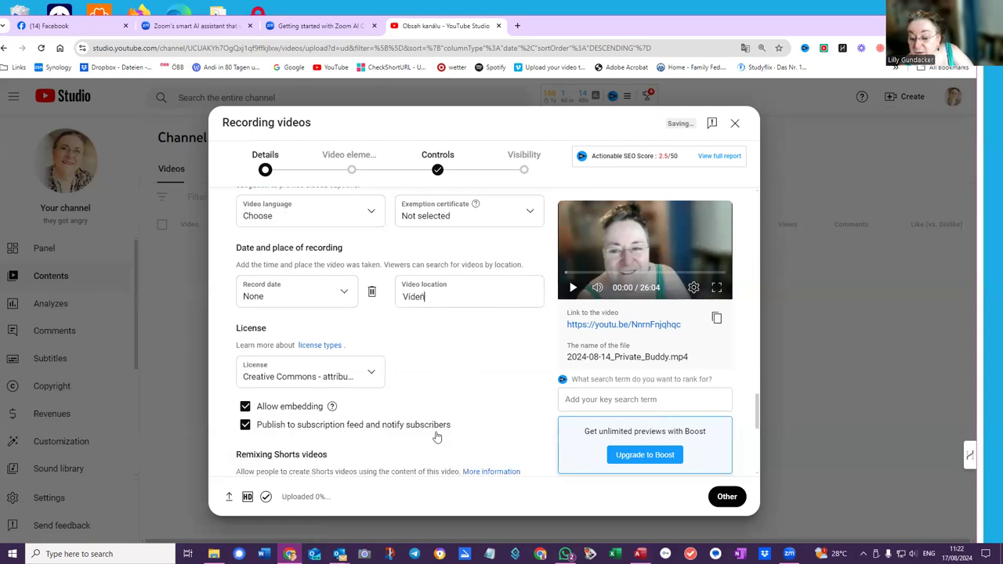
scroll(down, 3)
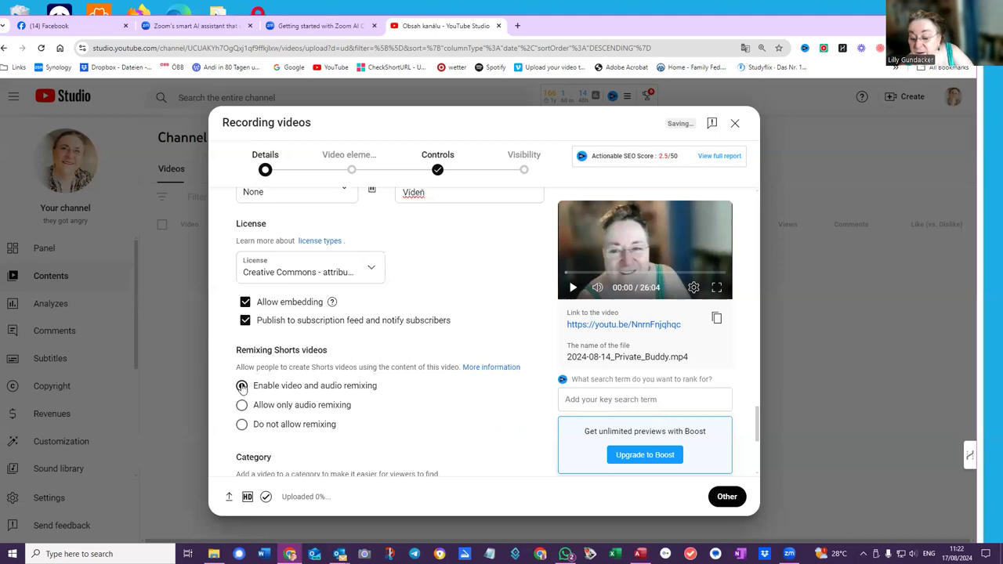
click(241, 385)
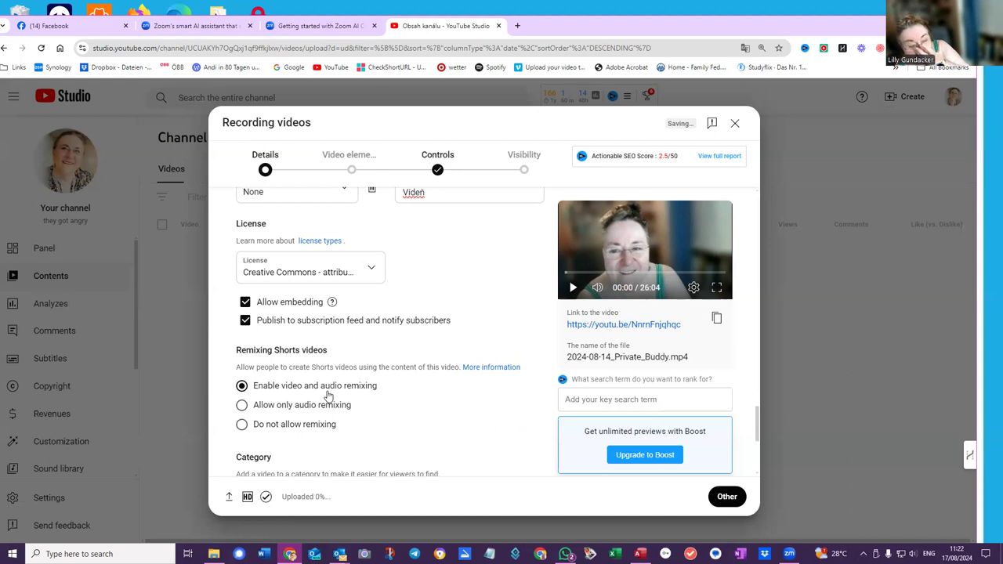
mouse_move(324, 400)
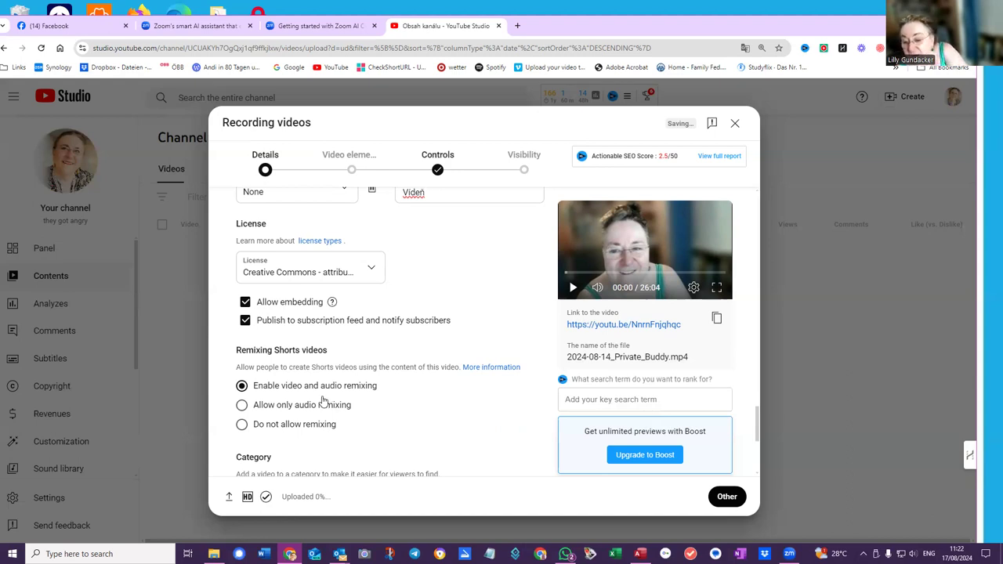
mouse_move(298, 448)
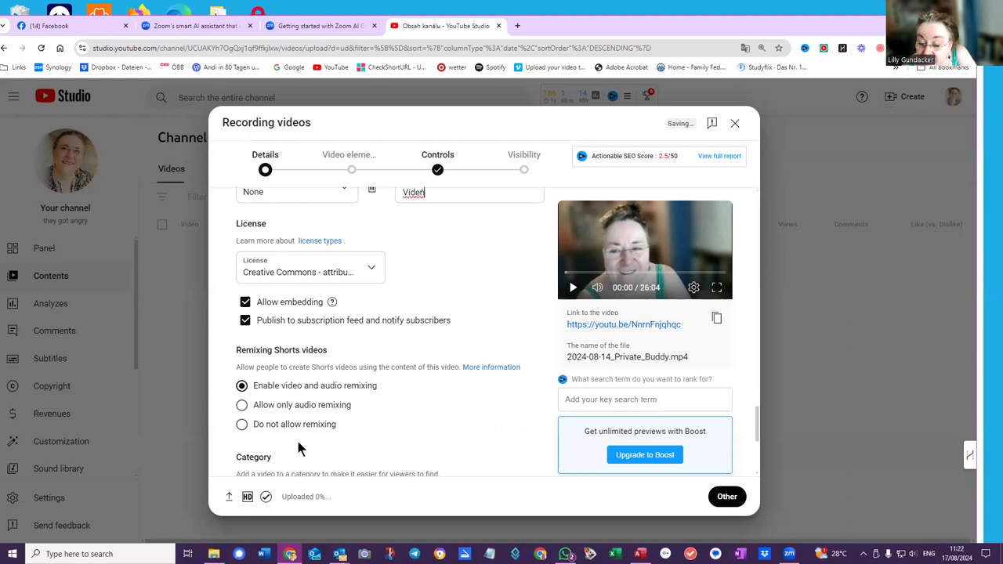
scroll(down, 3)
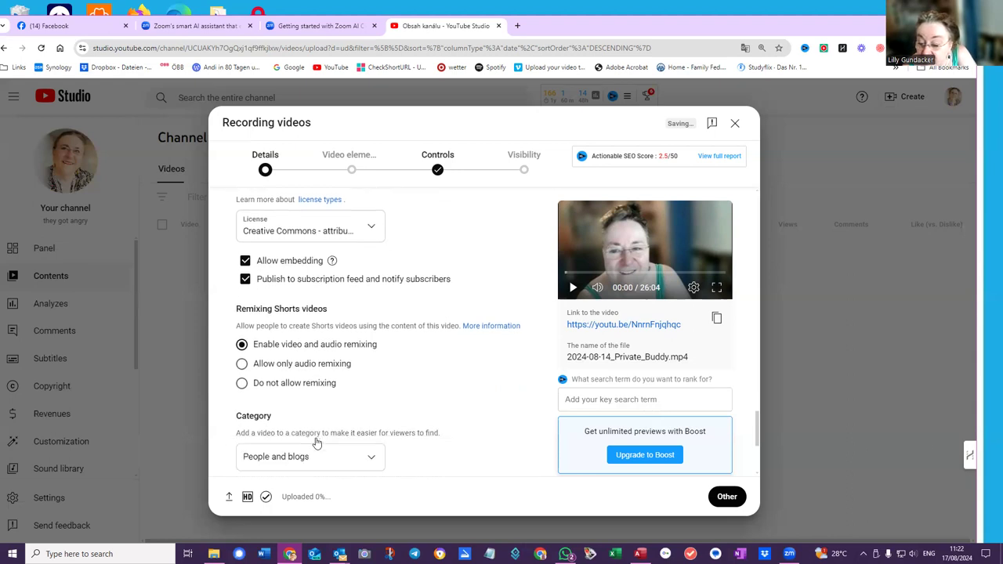
scroll(down, 3)
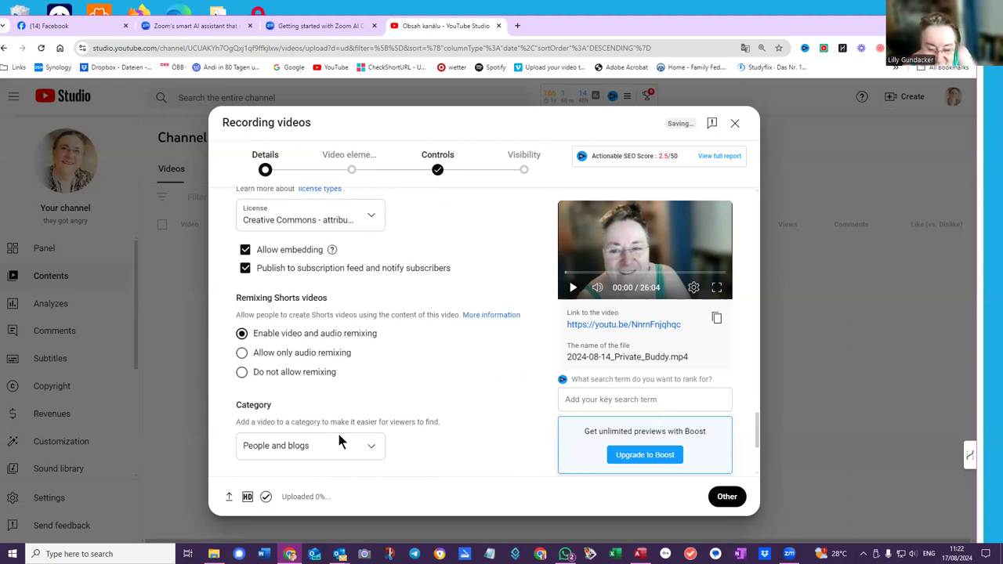
mouse_move(348, 433)
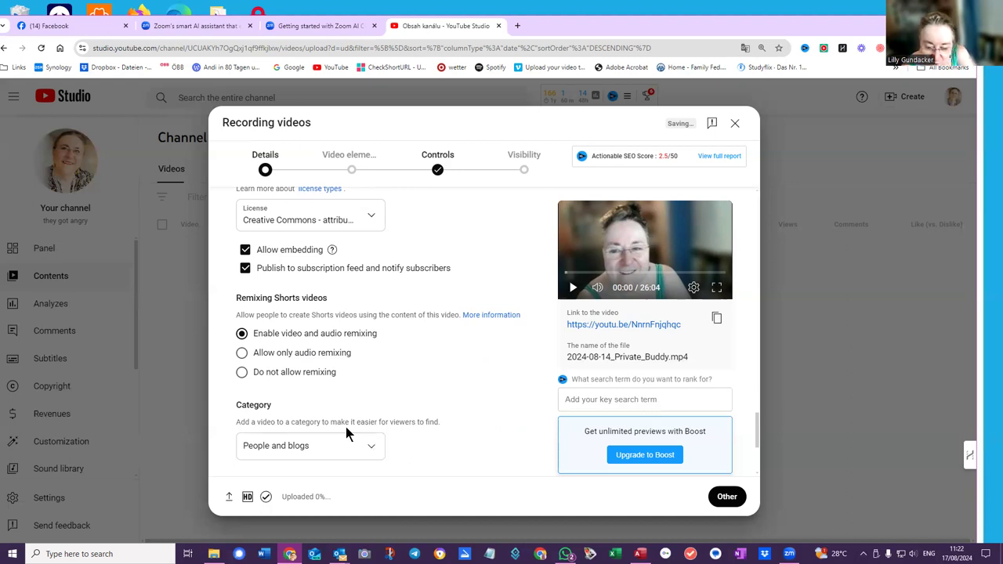
mouse_move(313, 380)
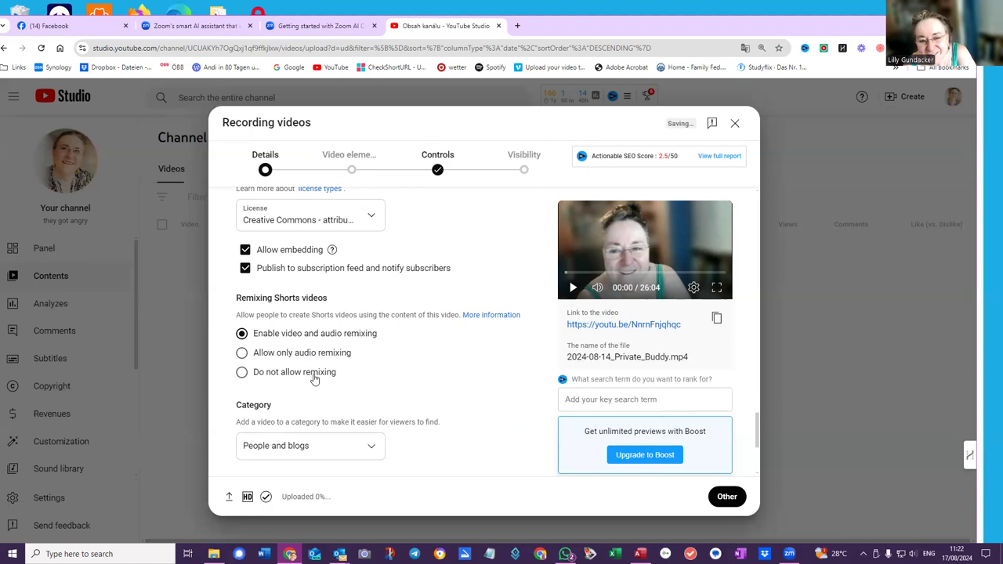
scroll(down, 3)
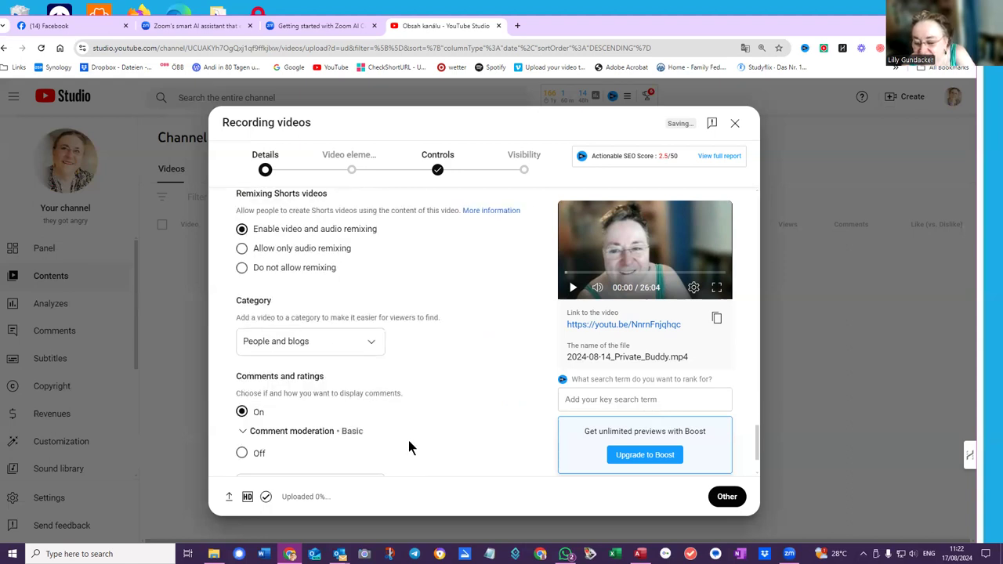
mouse_move(417, 448)
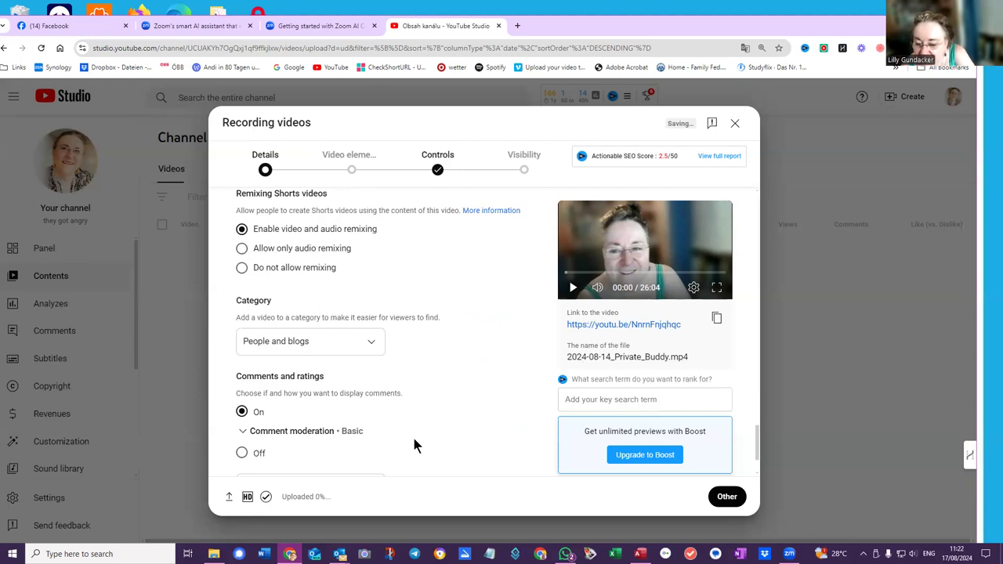
scroll(down, 3)
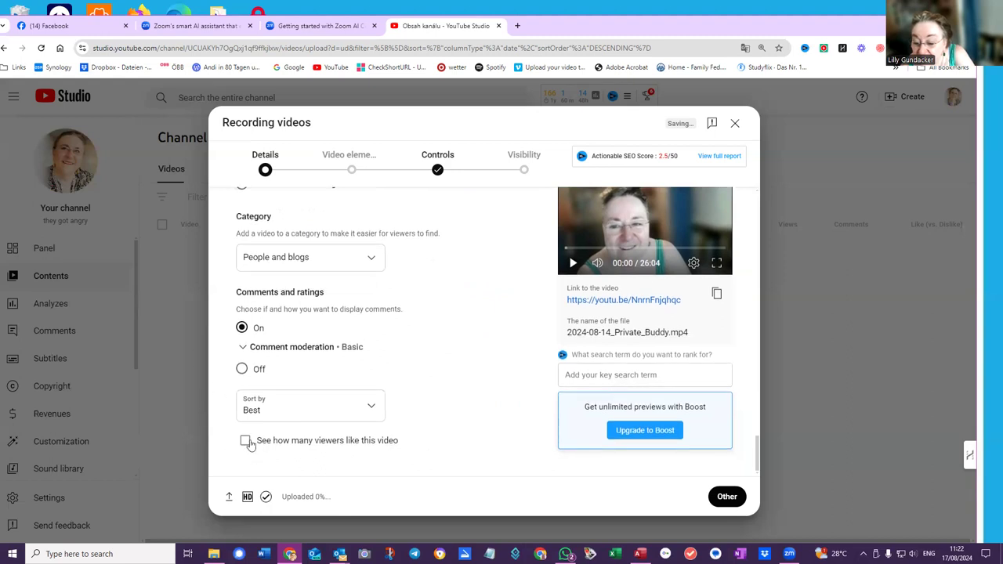
click(245, 439)
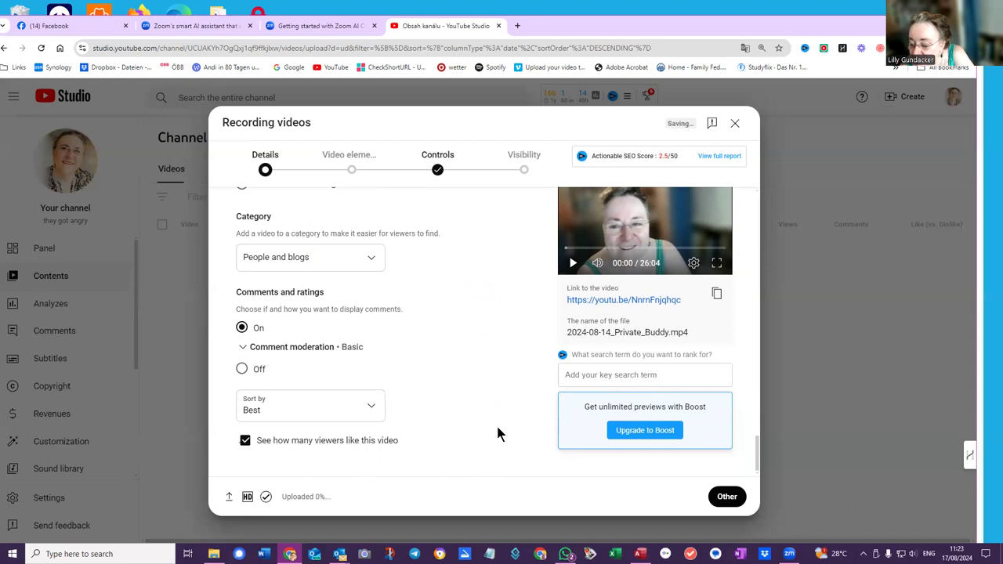
mouse_move(553, 416)
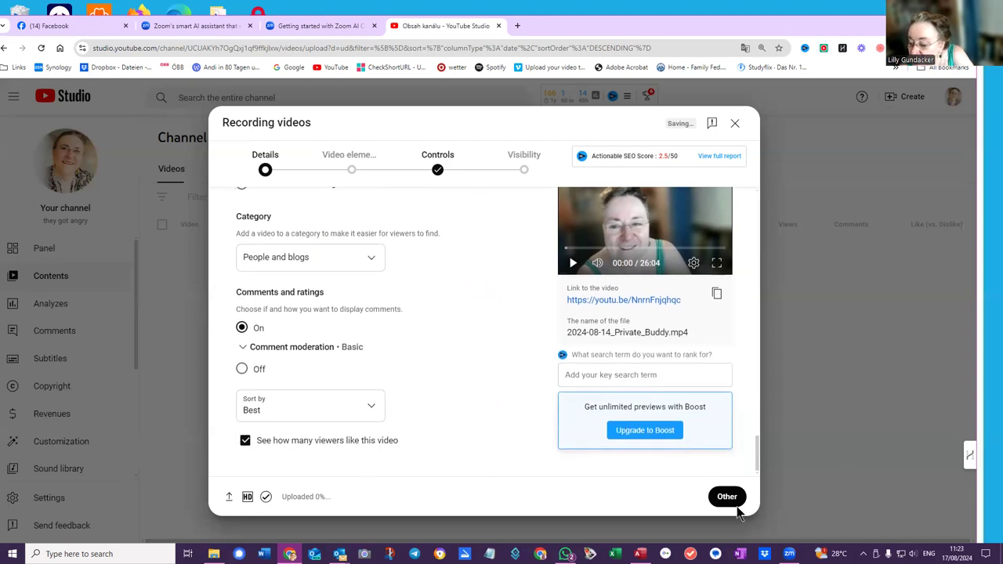
scroll(down, 3)
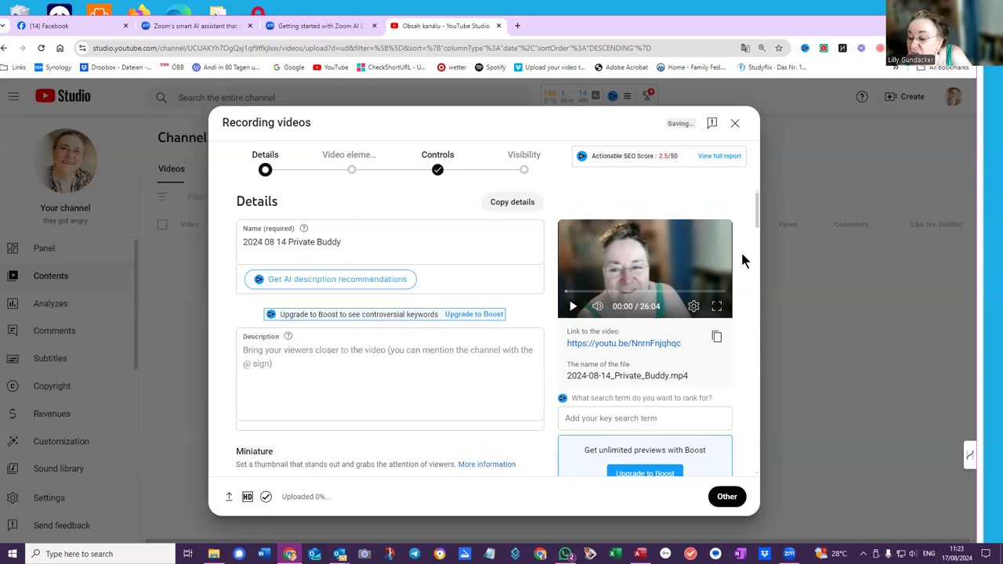
mouse_move(708, 211)
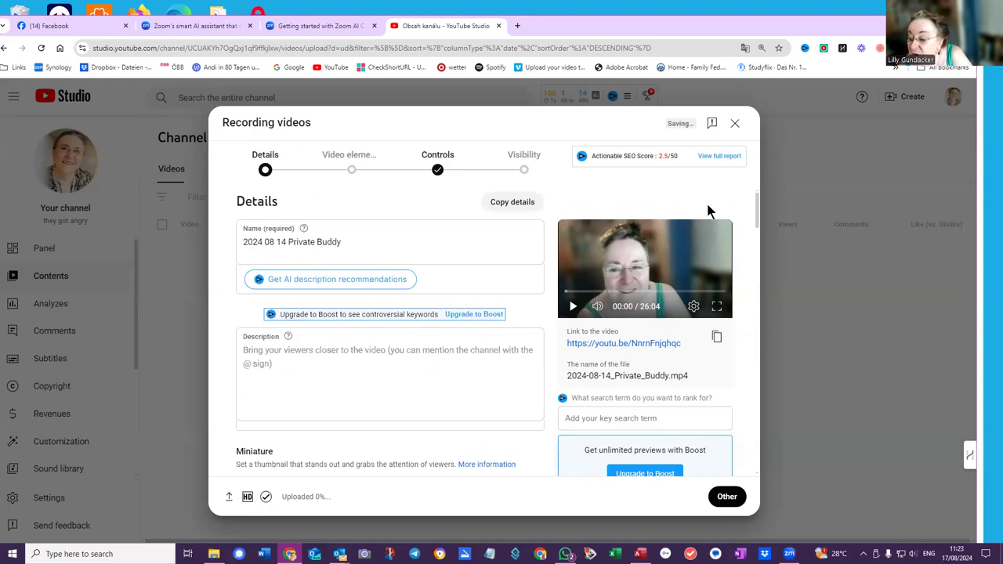
mouse_move(332, 278)
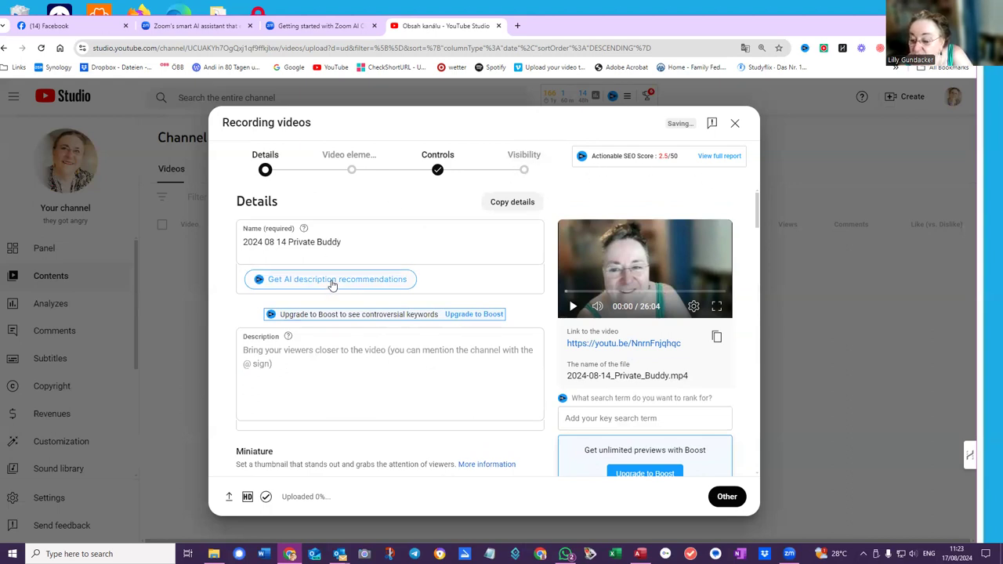
mouse_move(625, 486)
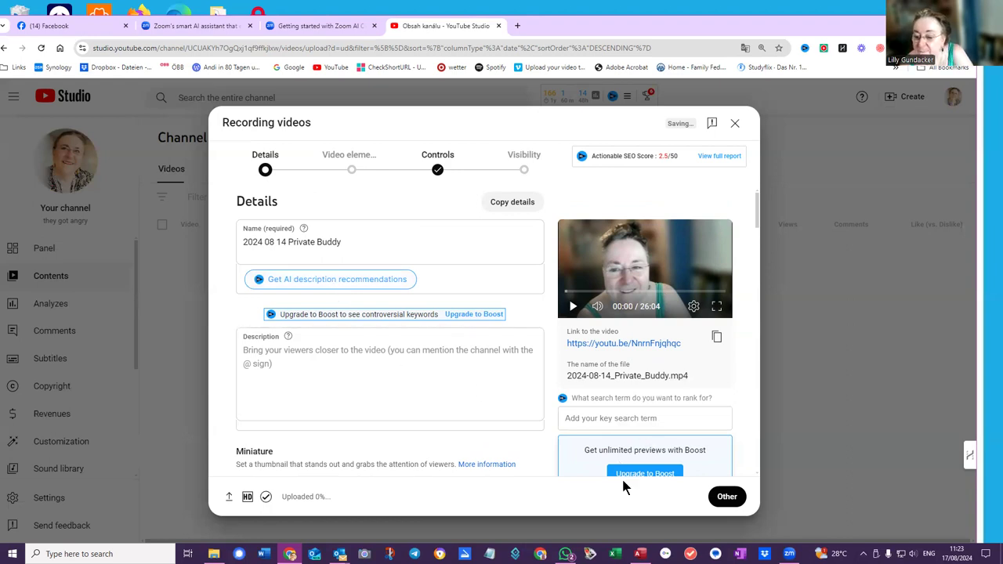
mouse_move(605, 508)
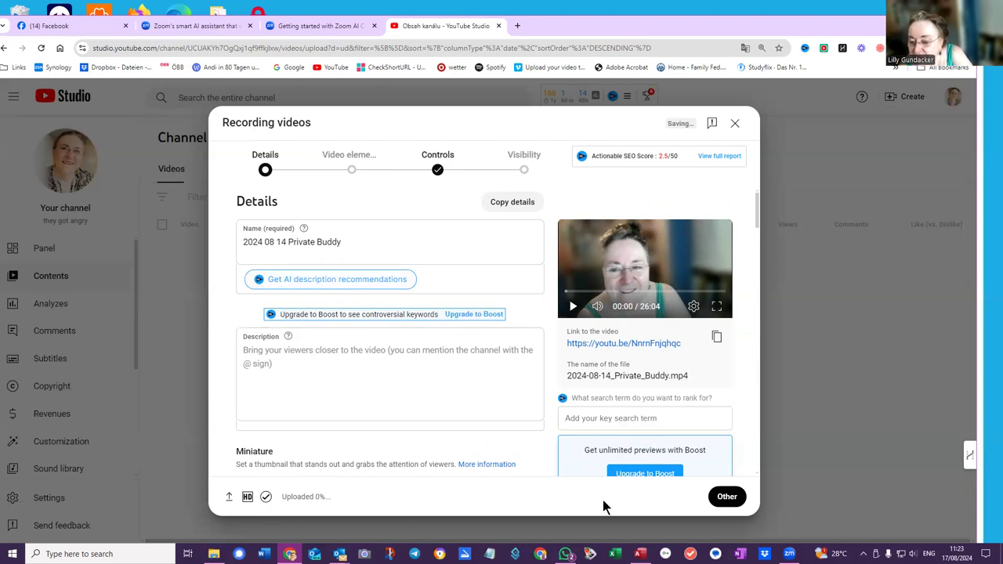
mouse_move(592, 514)
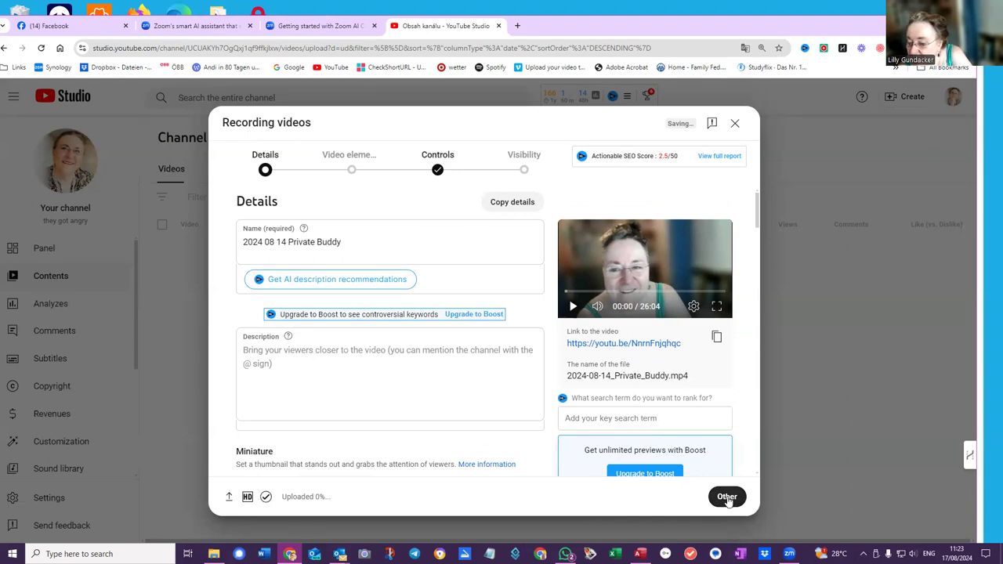
Step: Advance the Private Buddy upload past video elements and copyright checks to Visibility
click(727, 495)
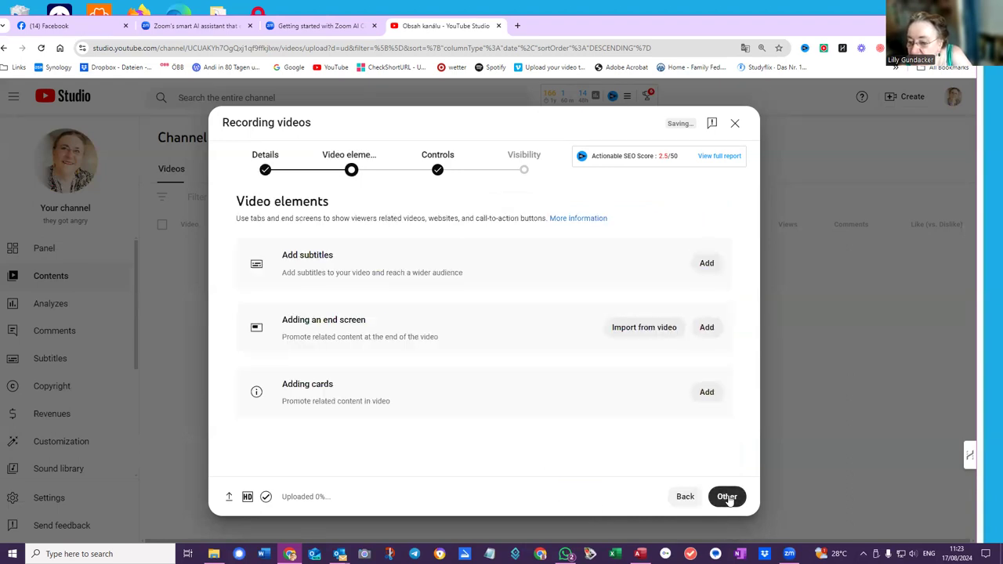
click(727, 495)
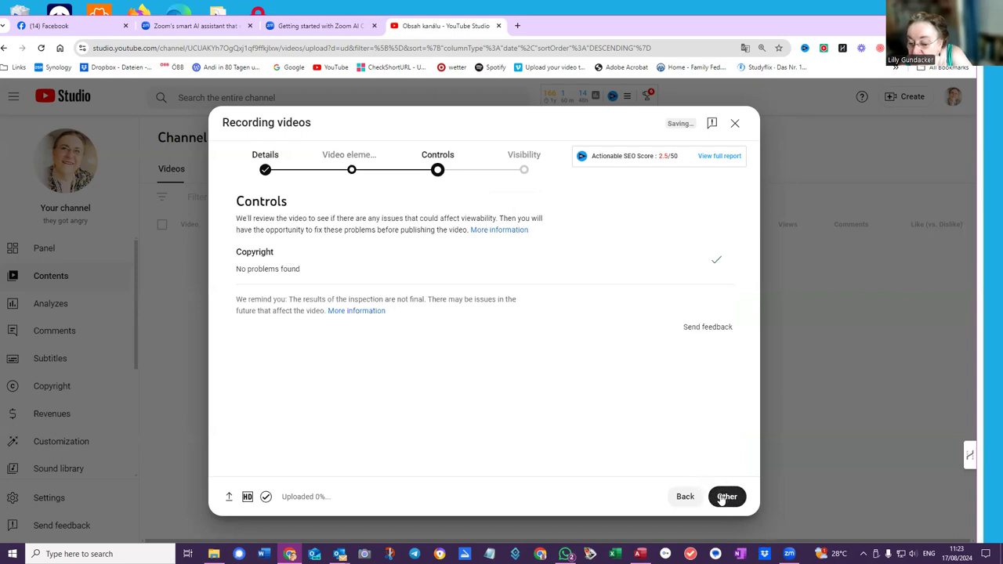
click(727, 496)
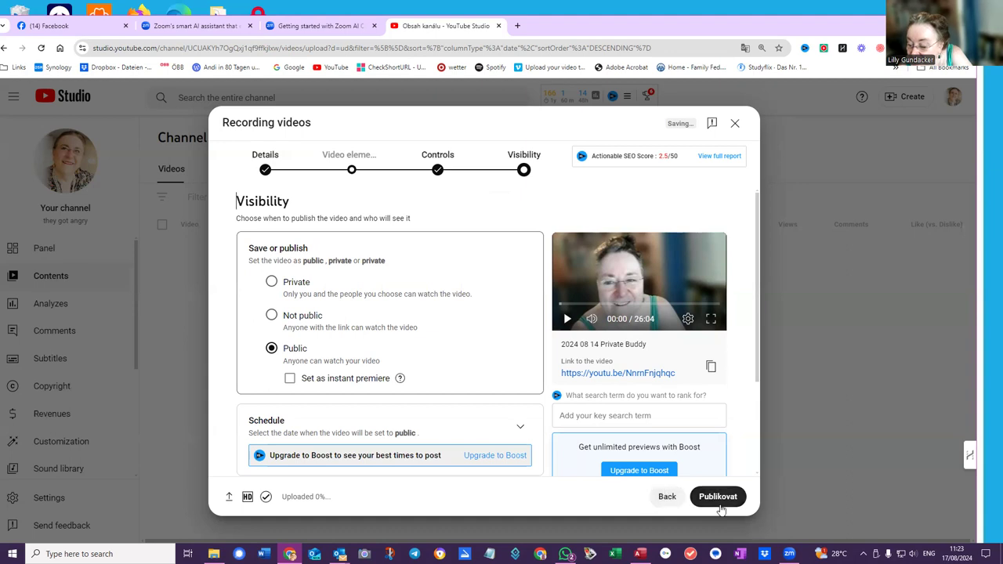
mouse_move(717, 499)
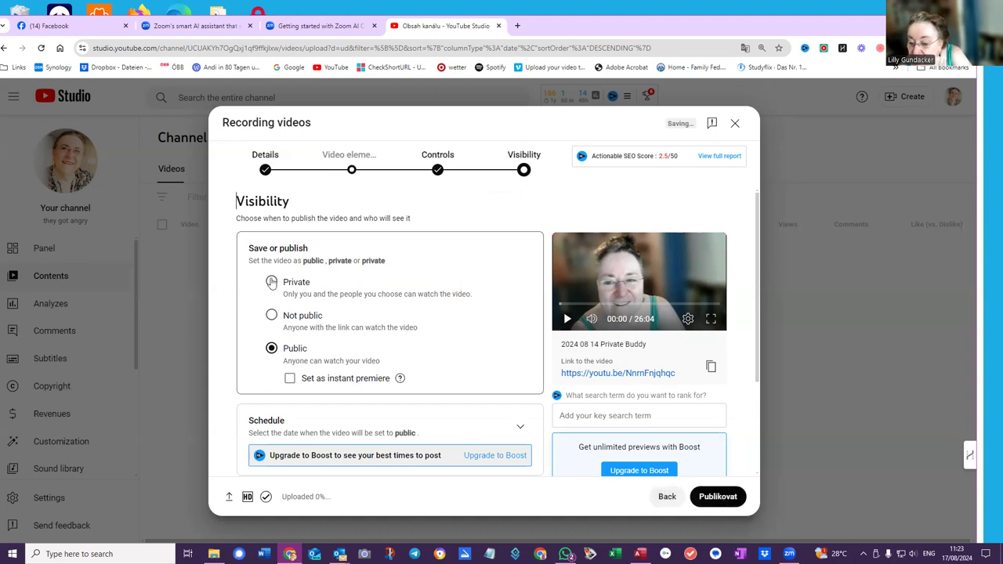
Step: Set the Private Buddy video's visibility to Private and save it
click(271, 282)
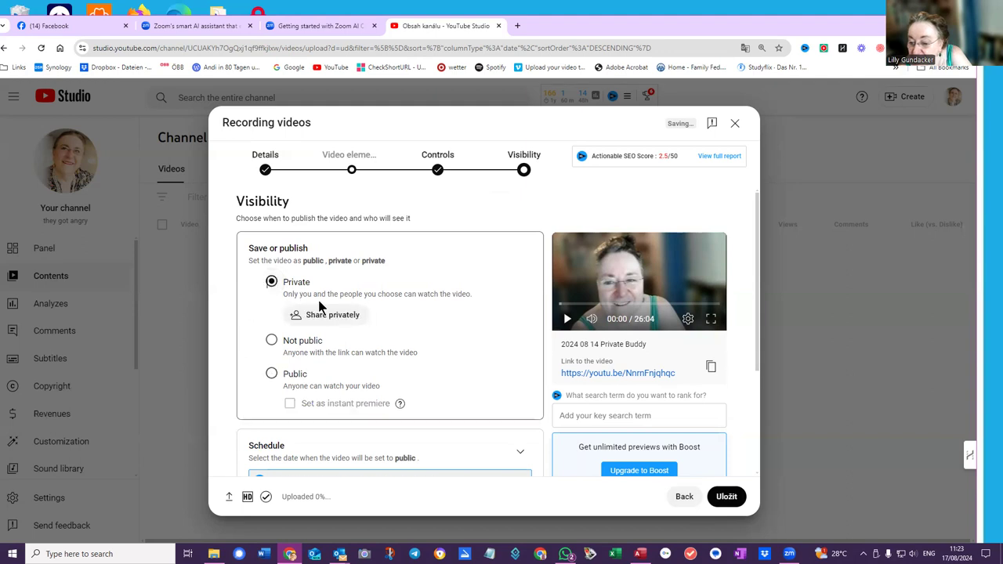
scroll(down, 3)
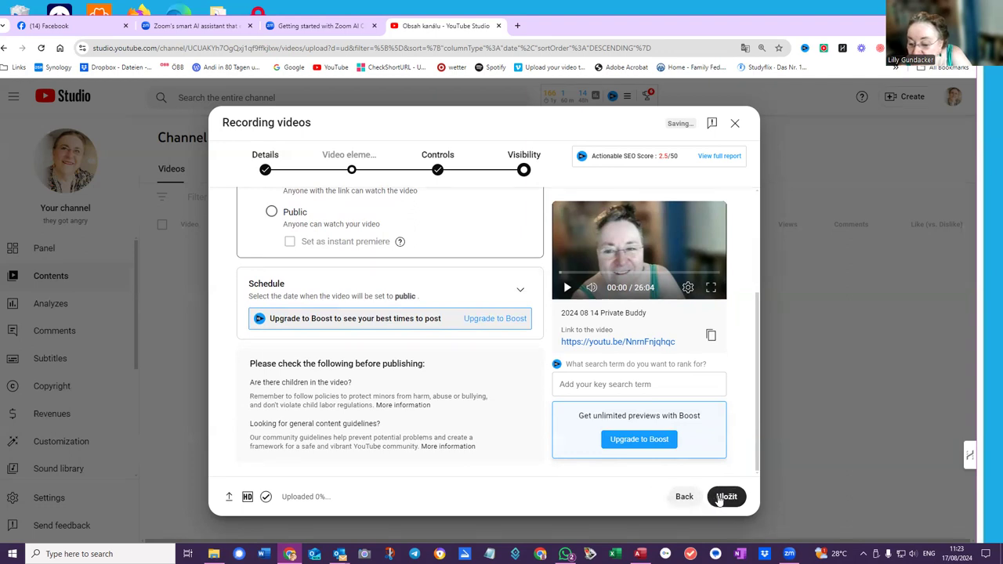
mouse_move(949, 106)
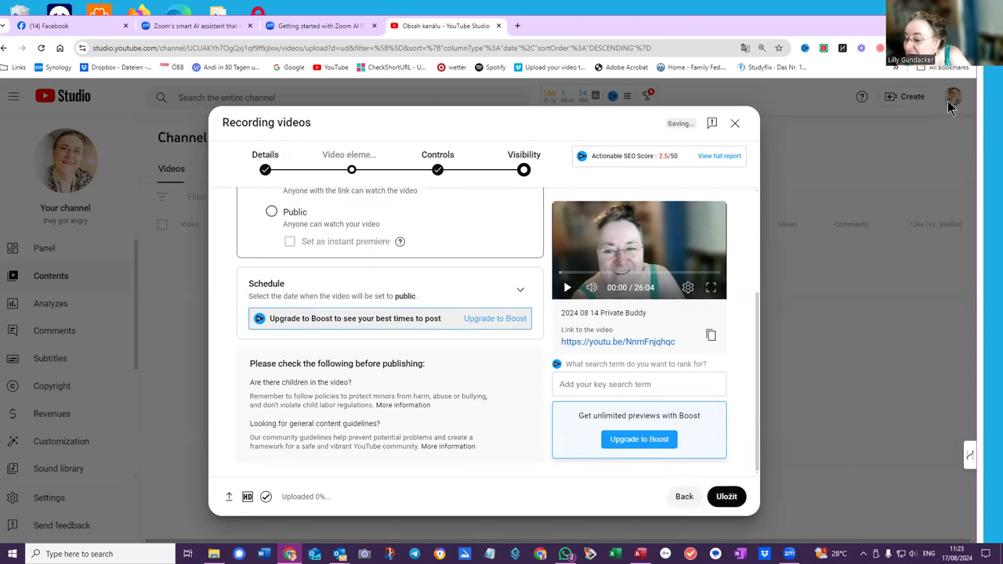
mouse_move(745, 401)
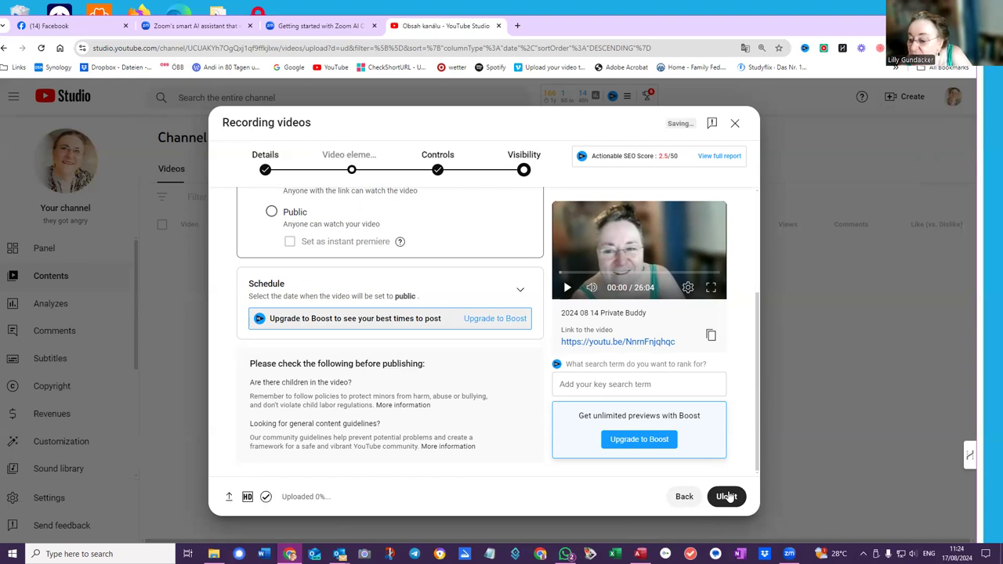
click(726, 495)
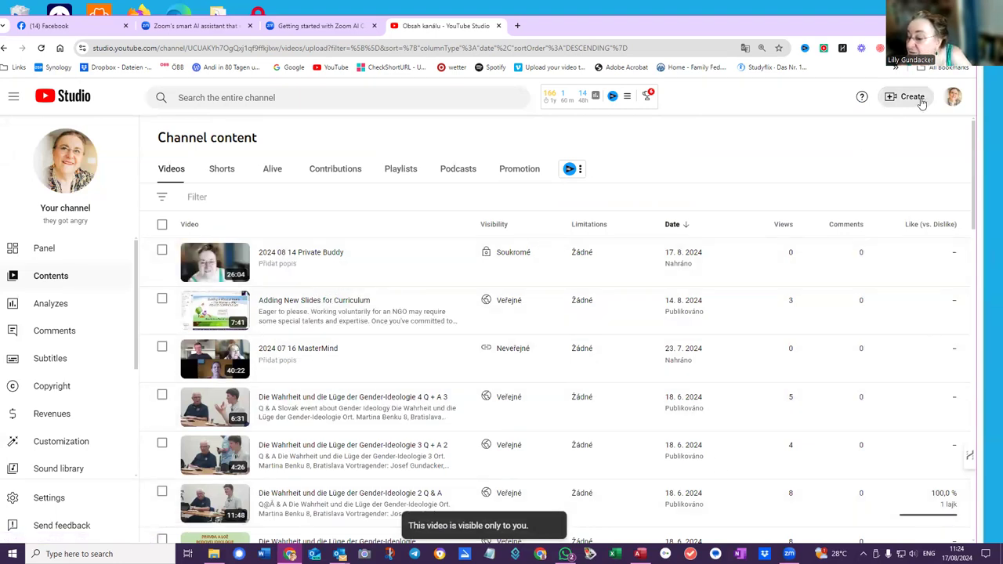
mouse_move(744, 180)
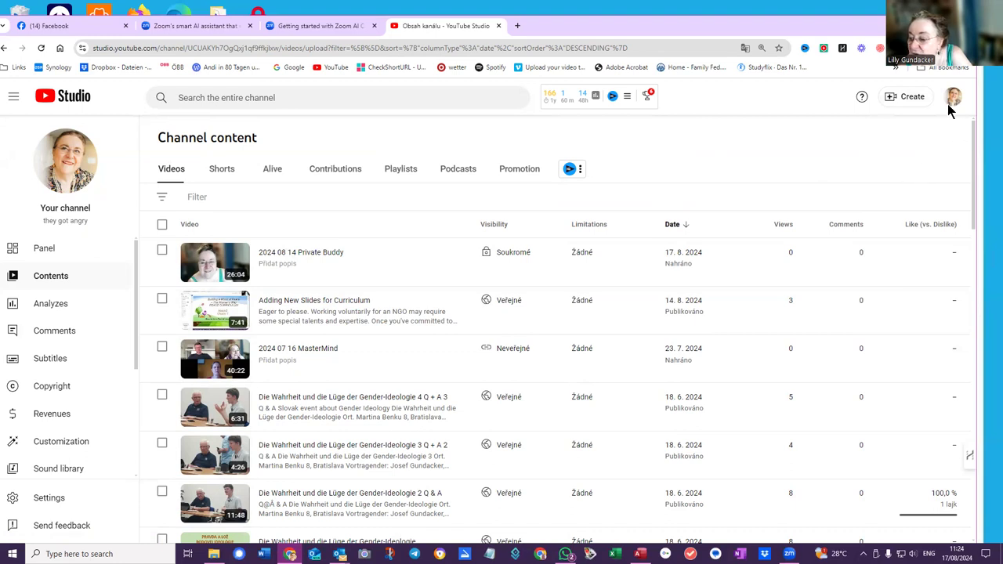
Step: Check the channel name in the account menu and view the public YouTube channel
click(953, 98)
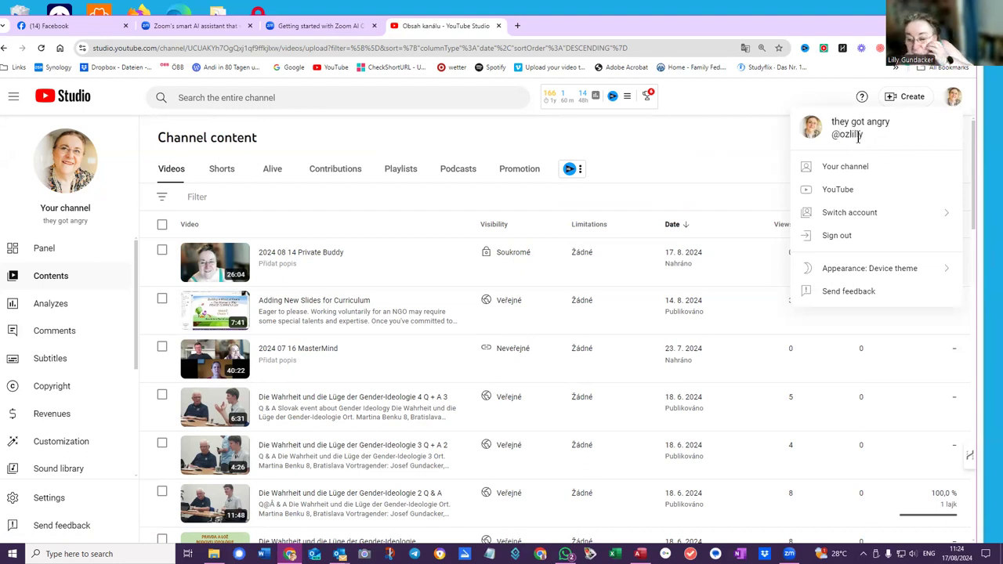
mouse_move(900, 163)
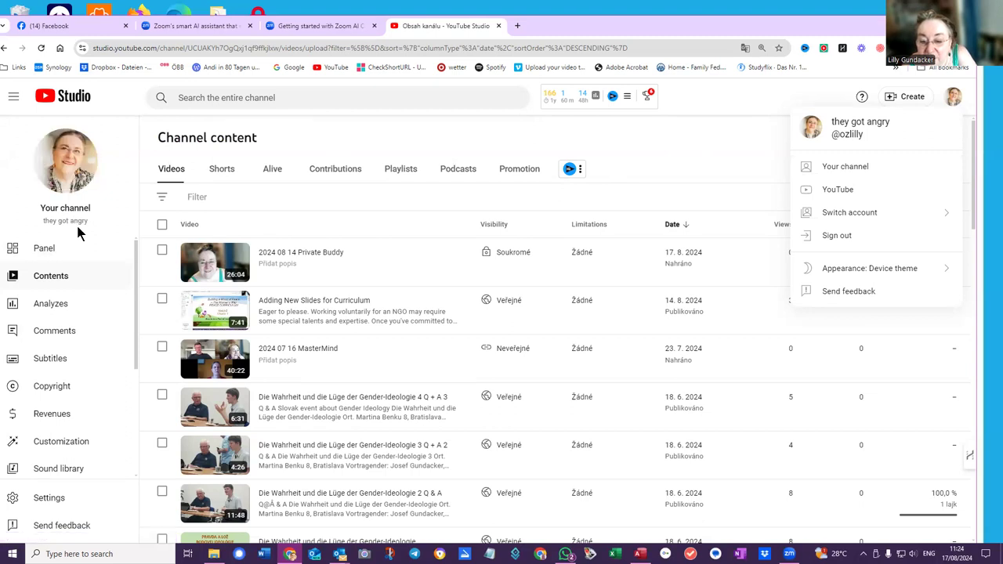
mouse_move(98, 204)
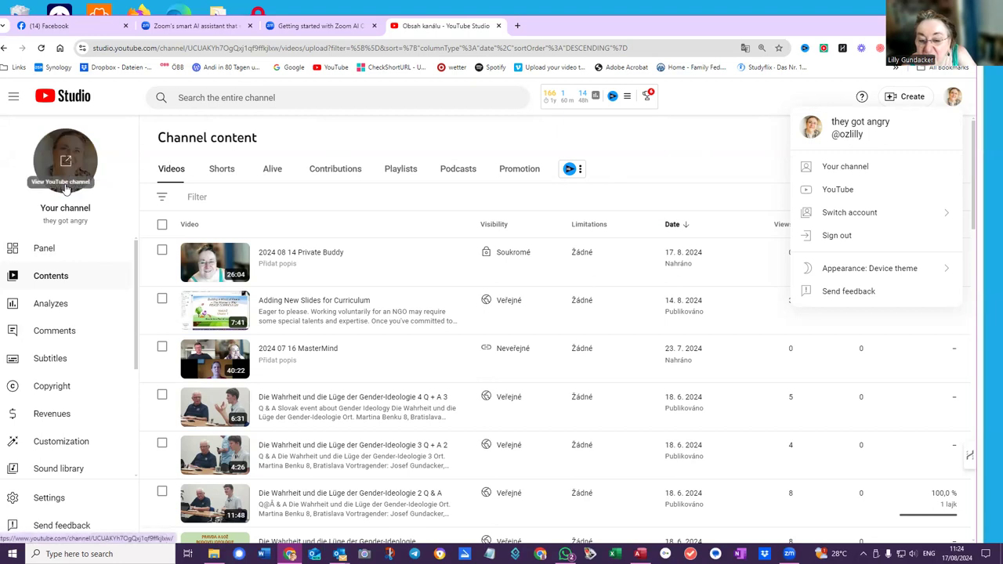
click(844, 166)
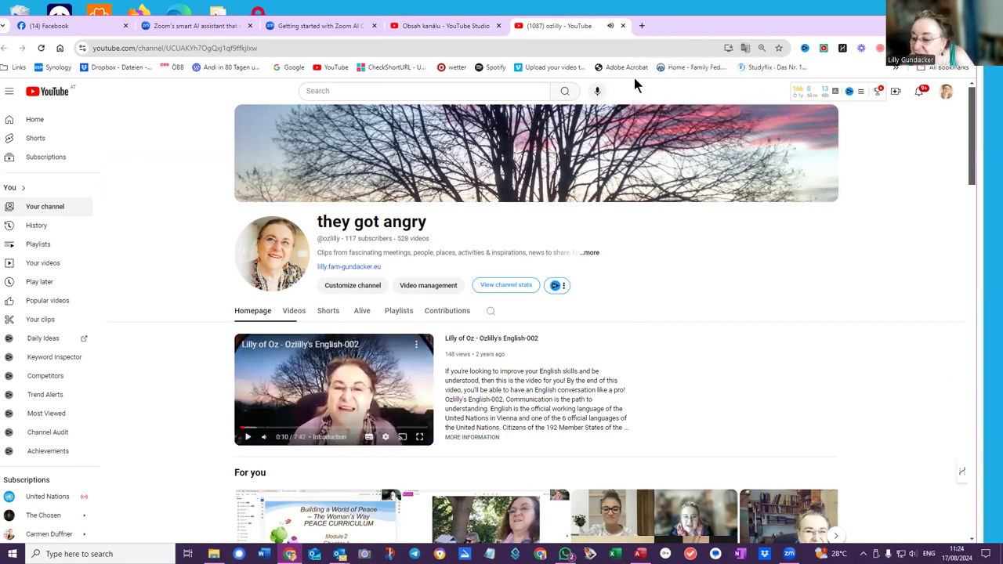
Step: Switch to the channel tab, where the title still reads 'they got angry'
click(849, 91)
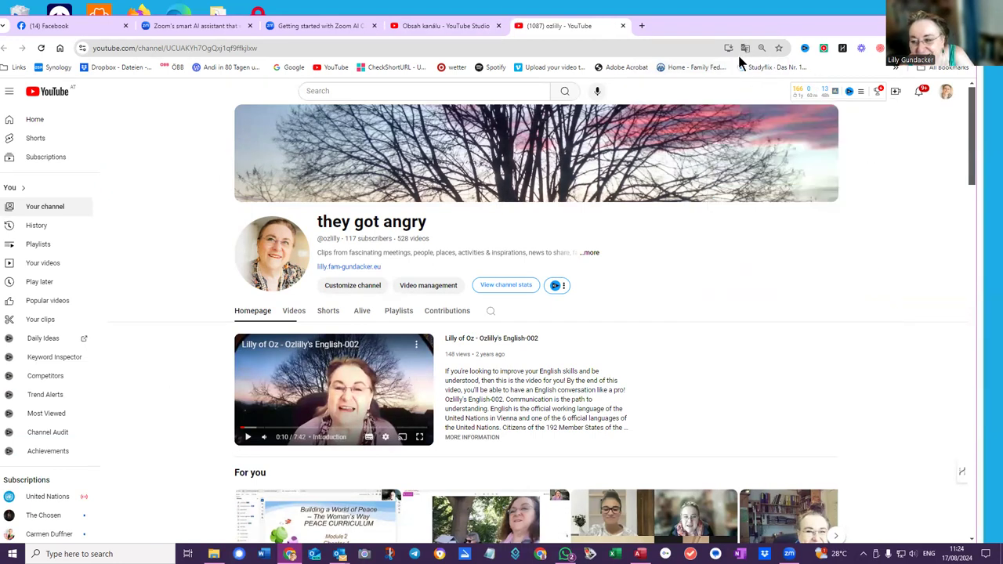
mouse_move(705, 118)
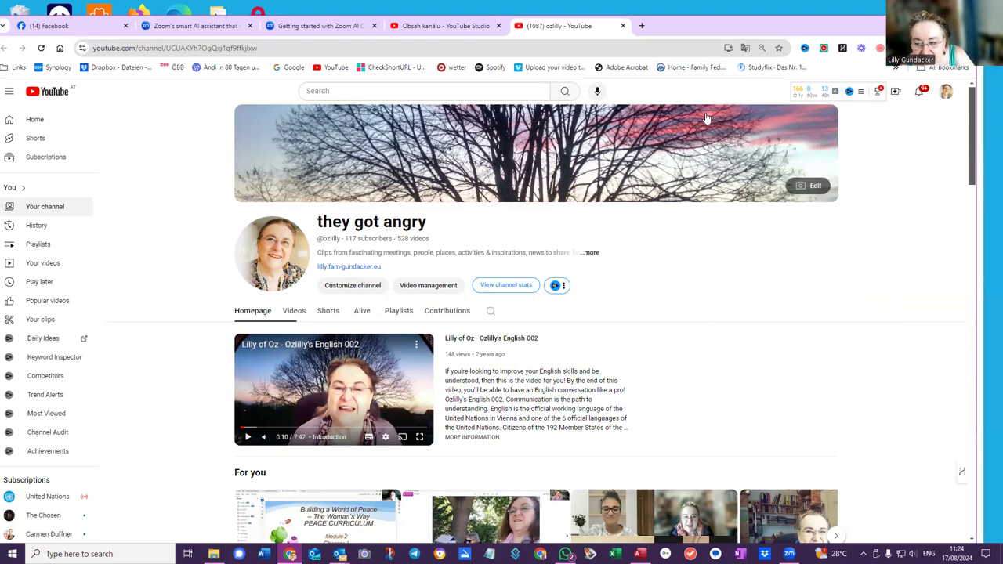
mouse_move(715, 128)
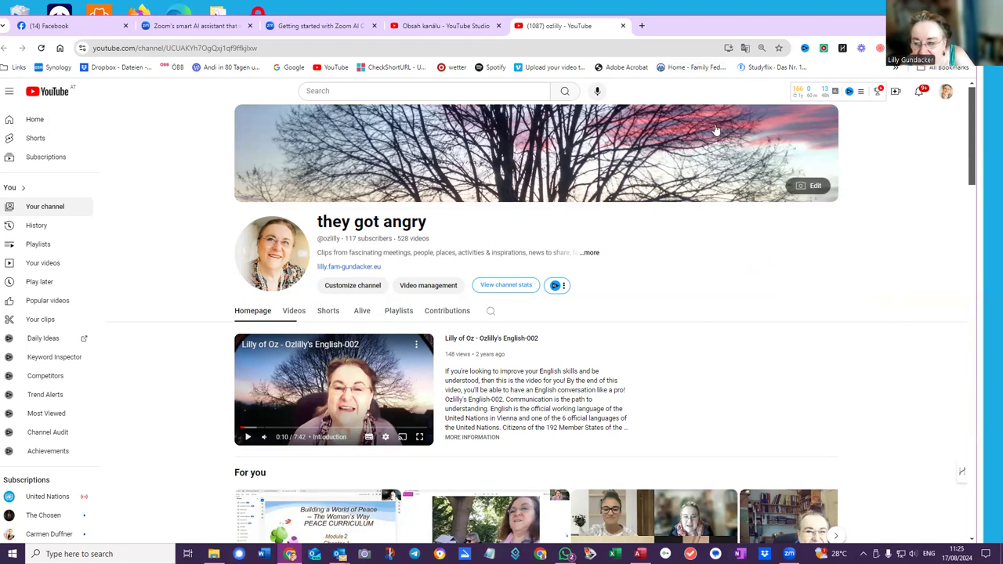
mouse_move(839, 152)
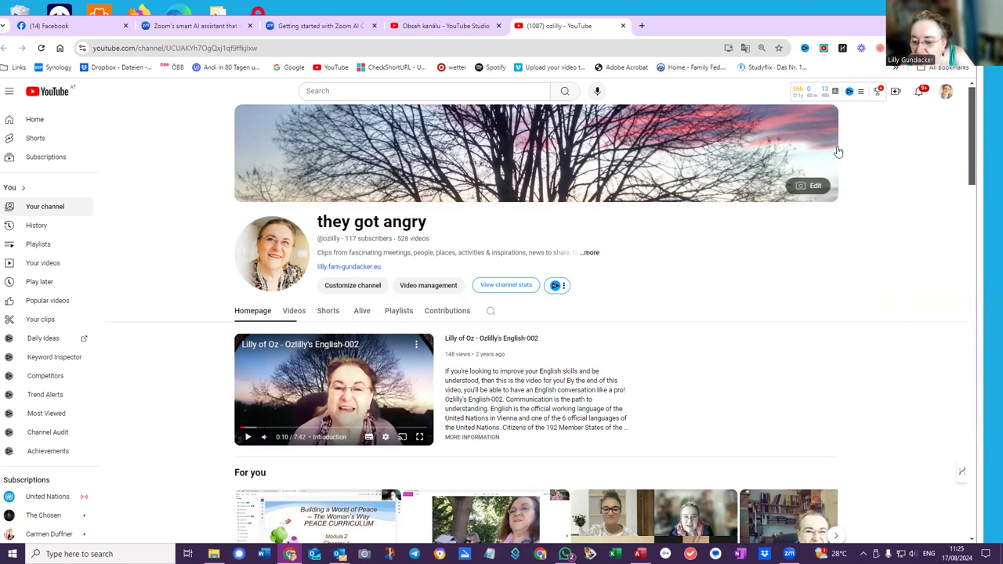
mouse_move(790, 176)
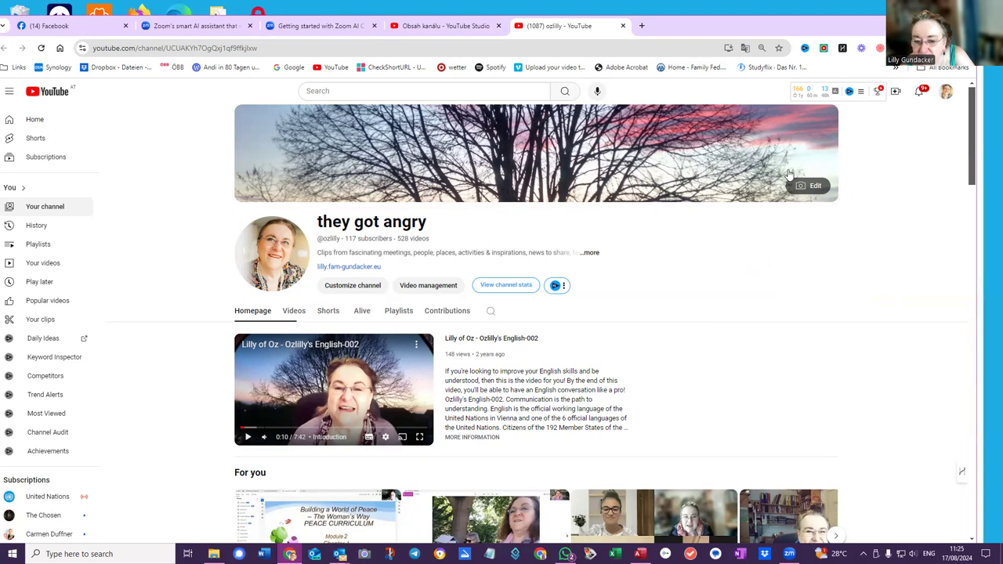
mouse_move(921, 110)
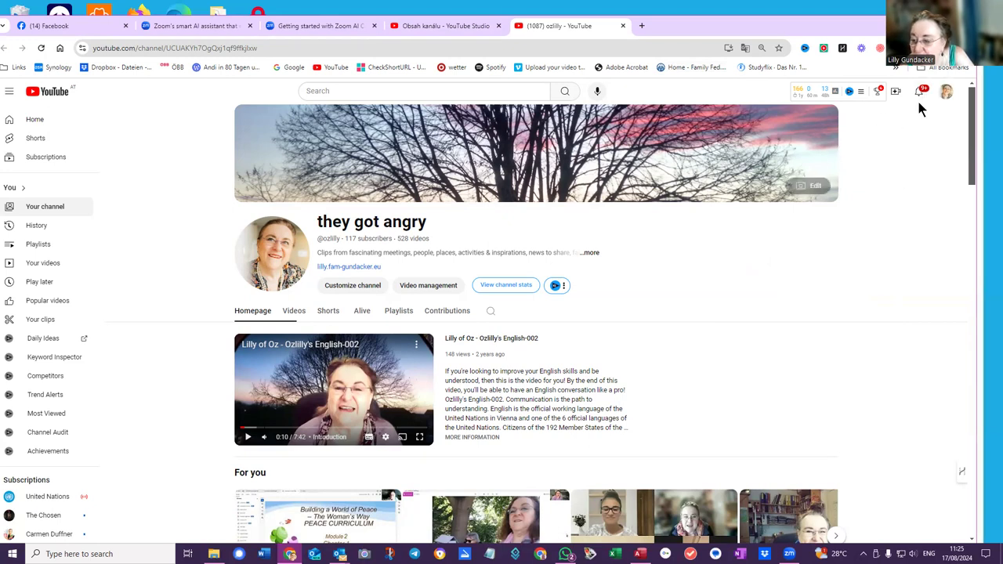
mouse_move(440, 241)
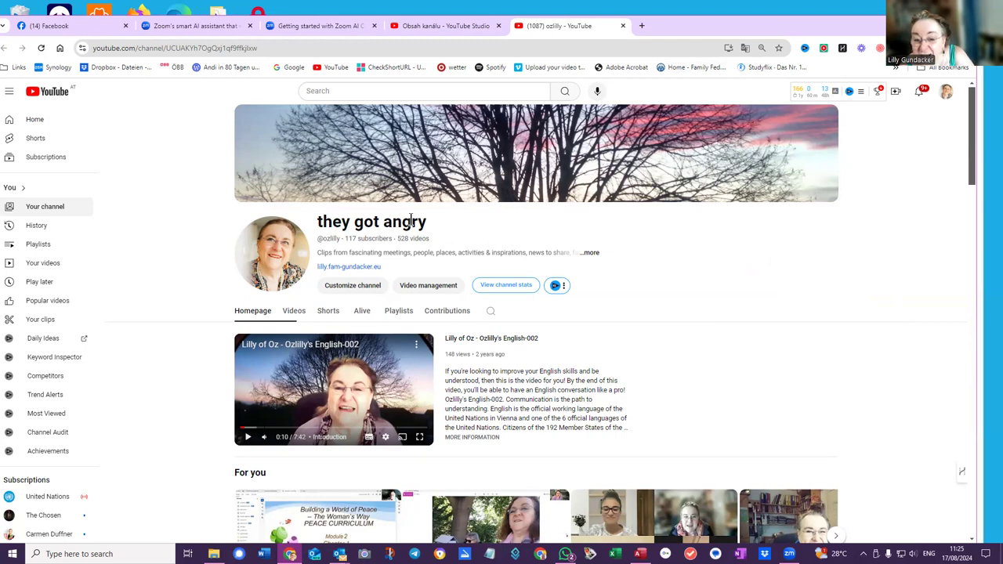
mouse_move(439, 231)
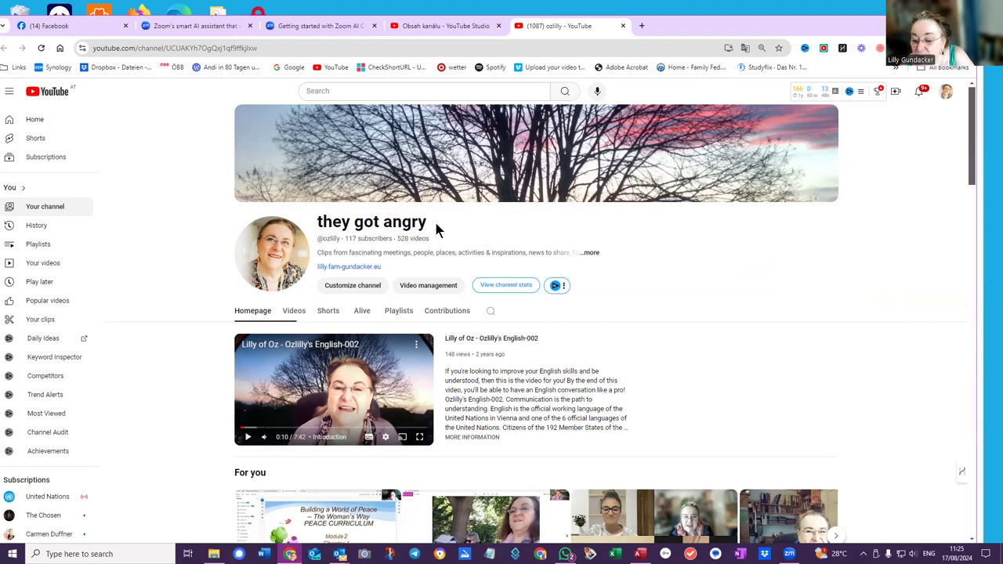
mouse_move(460, 231)
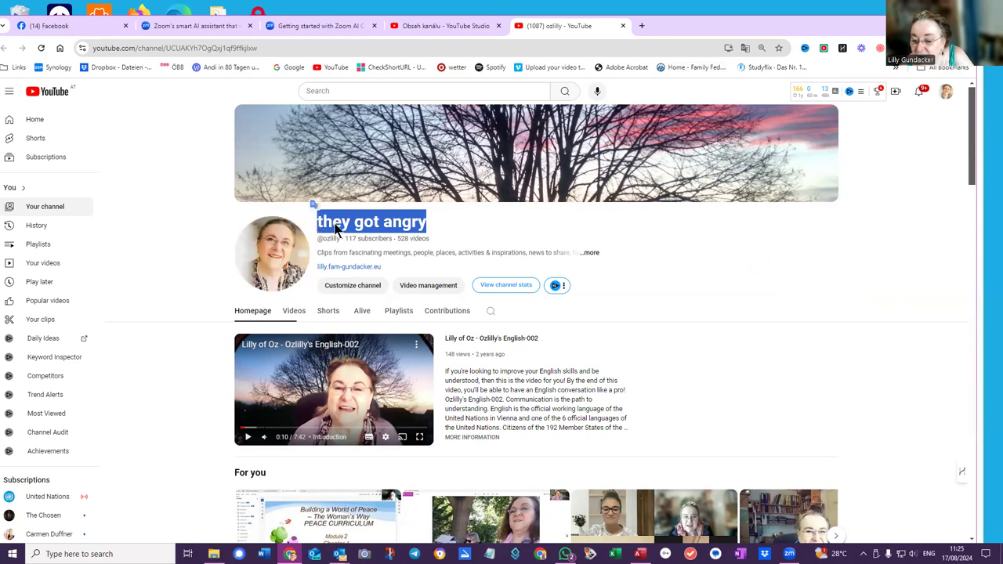
mouse_move(511, 257)
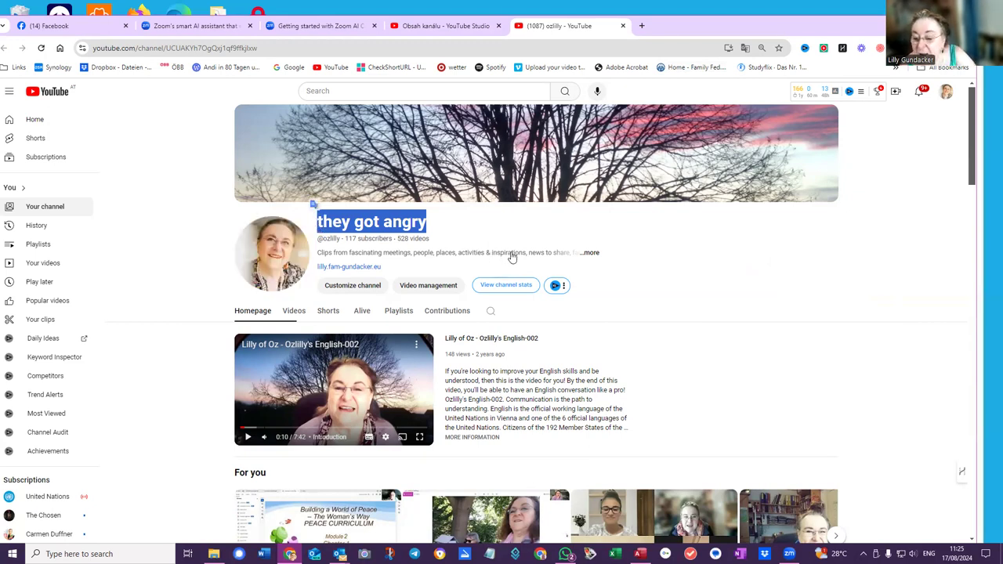
mouse_move(593, 310)
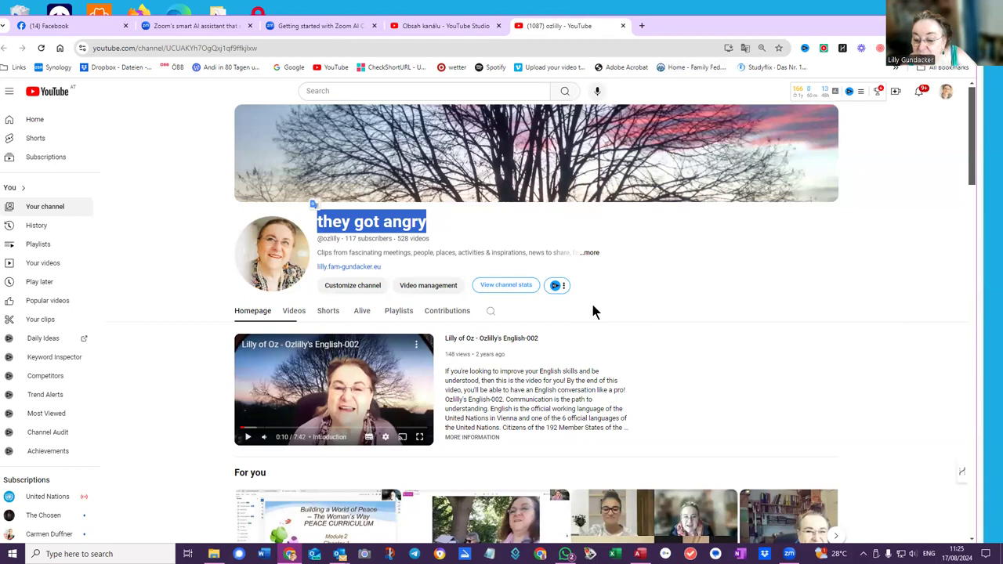
mouse_move(445, 279)
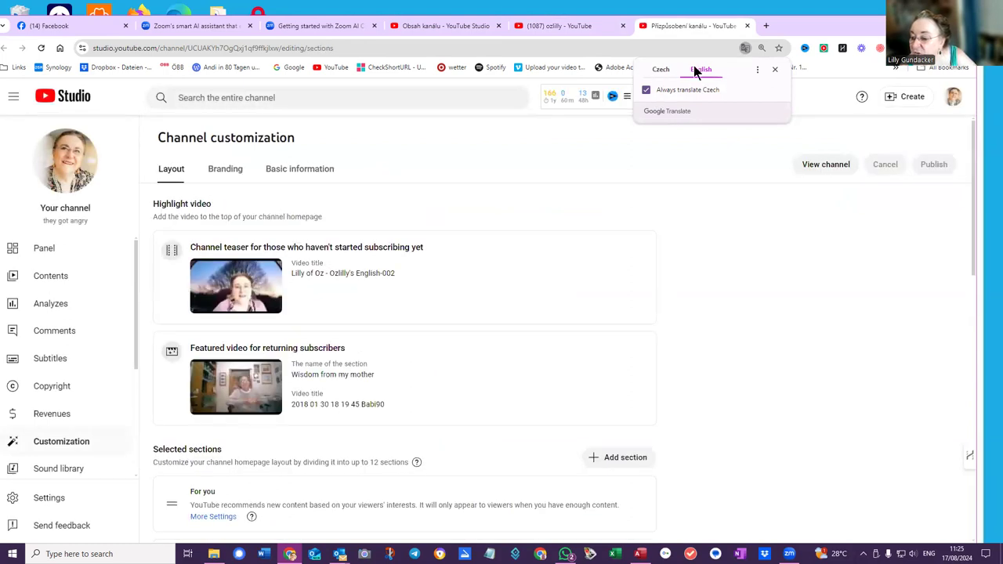
Step: Dismiss the Google Translate prompt on the Channel customization page
click(700, 69)
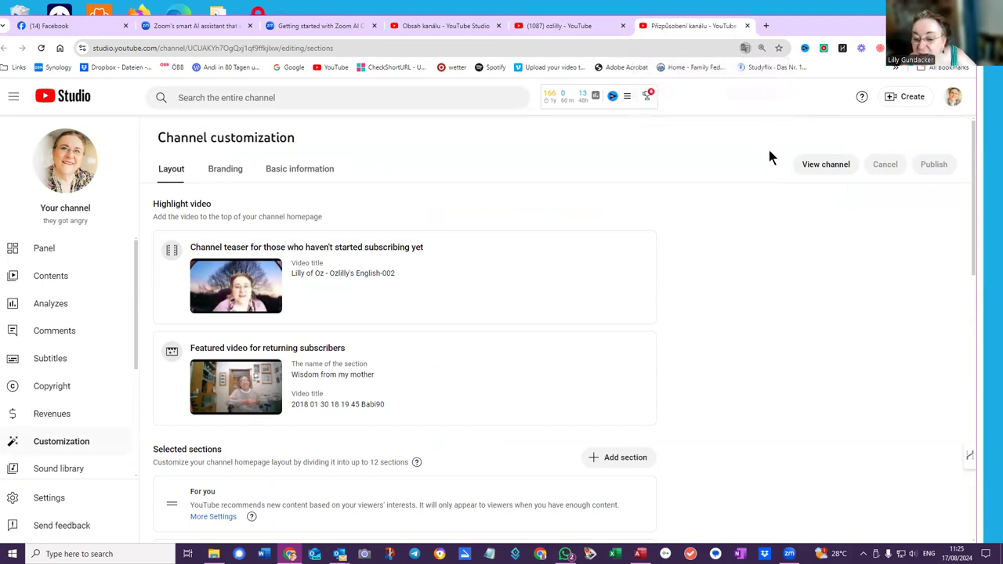
mouse_move(905, 128)
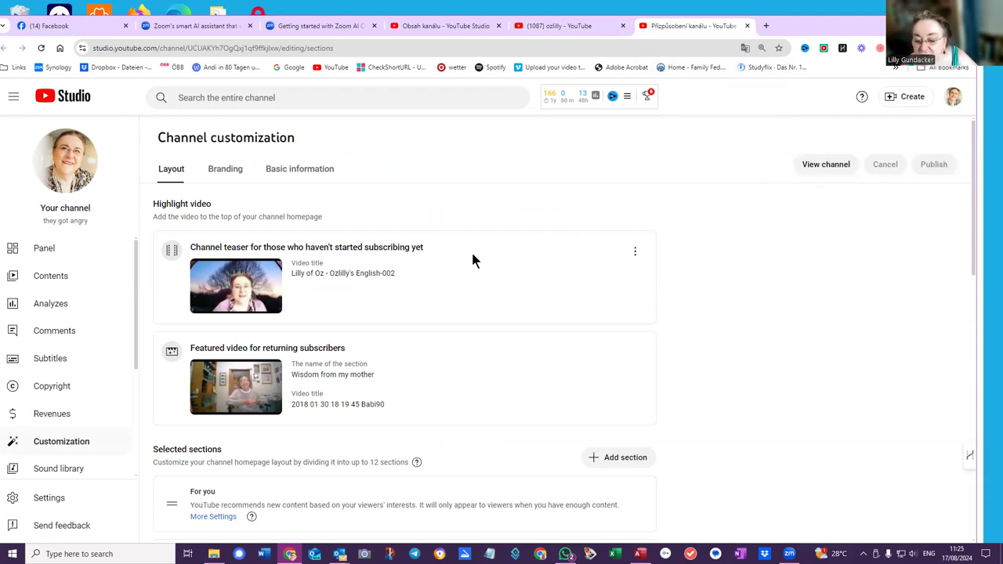
mouse_move(310, 235)
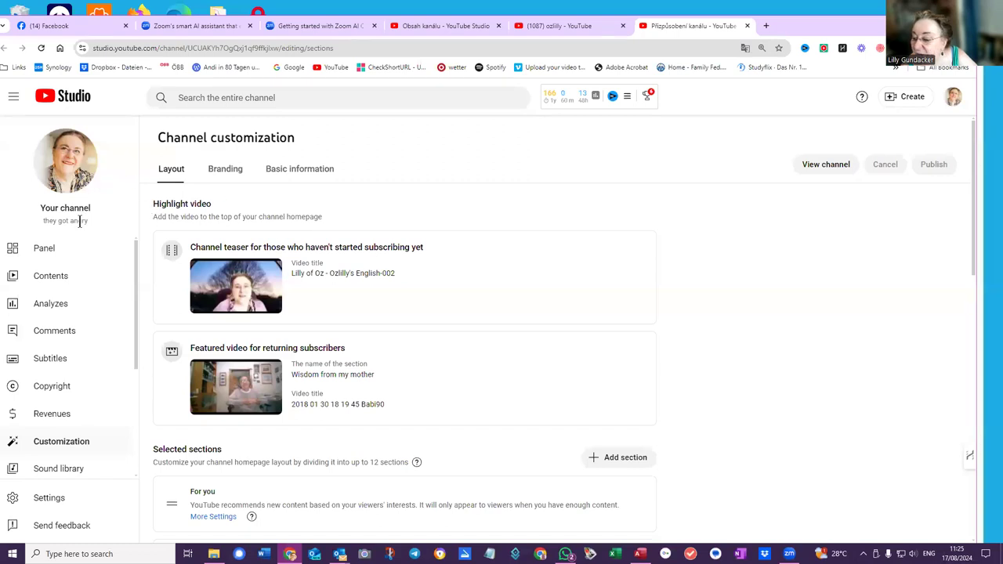
mouse_move(188, 171)
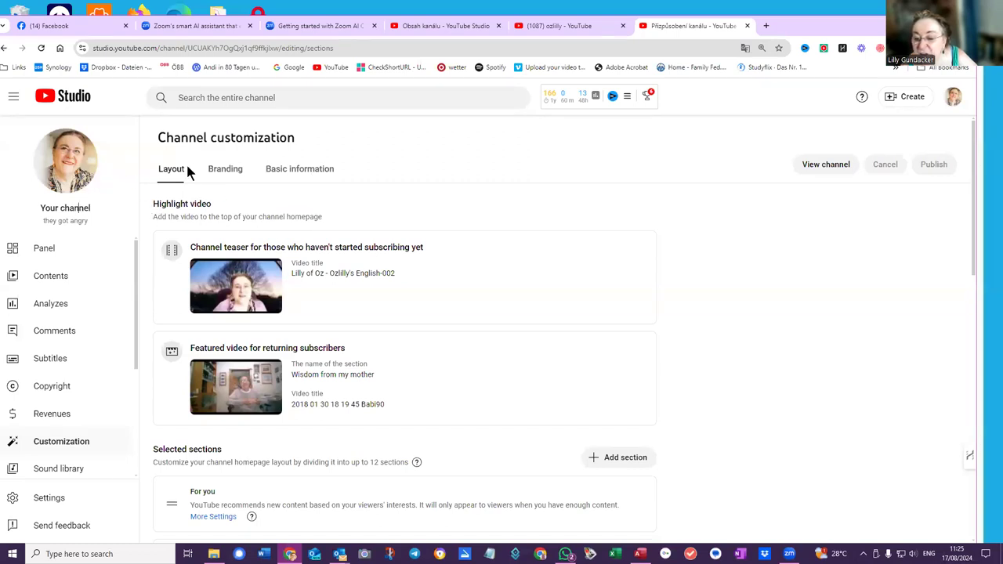
click(225, 170)
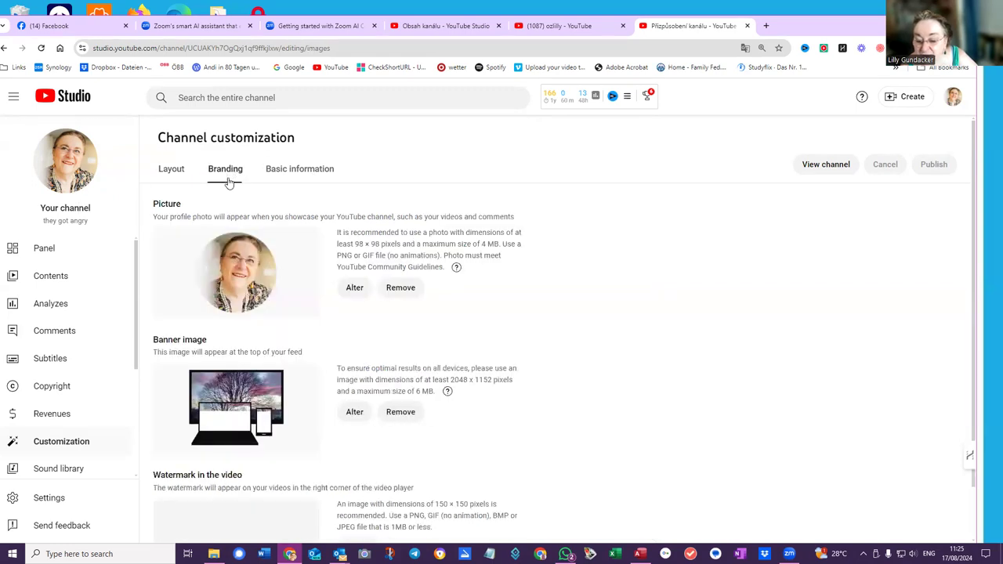
click(300, 169)
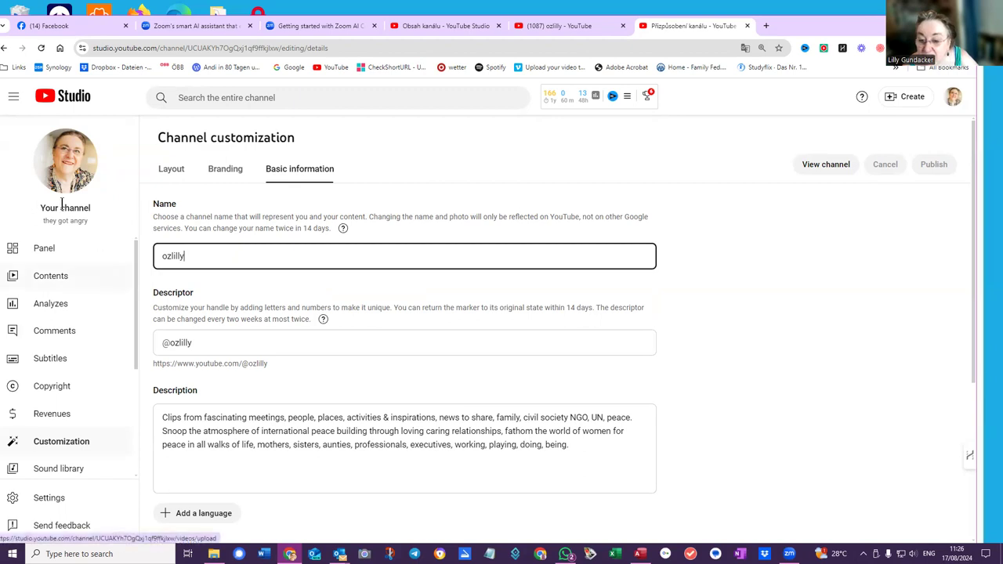
mouse_move(72, 238)
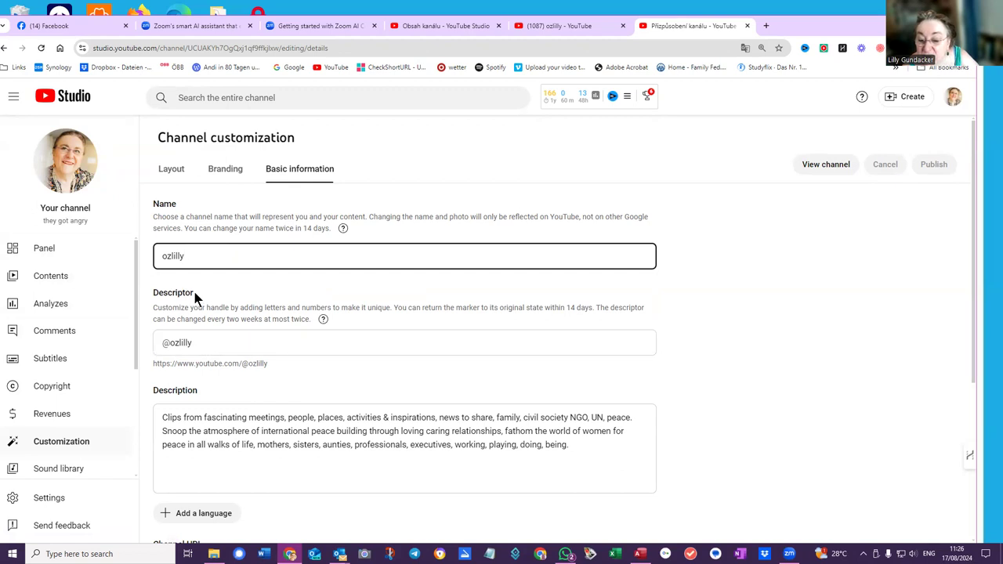
mouse_move(220, 332)
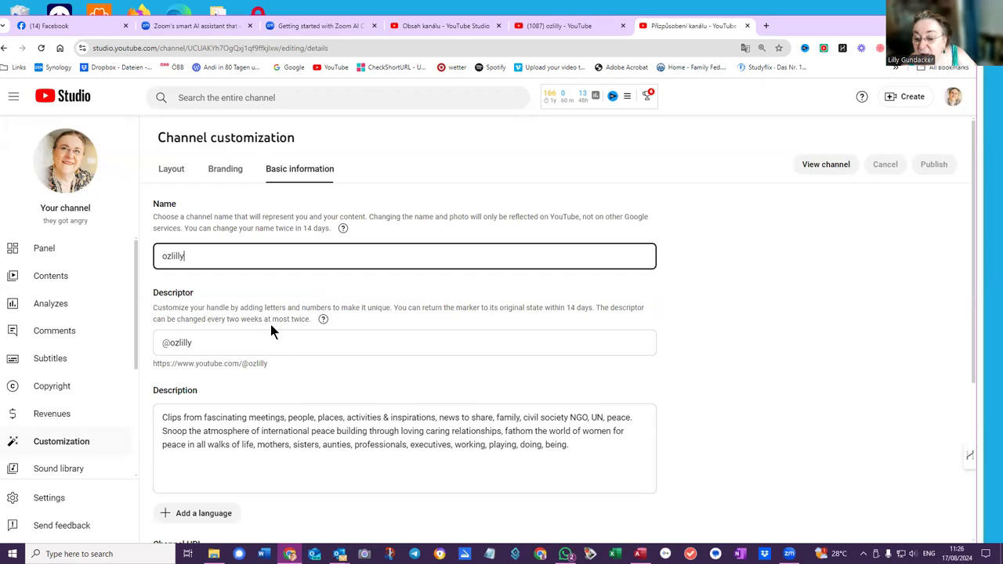
mouse_move(304, 229)
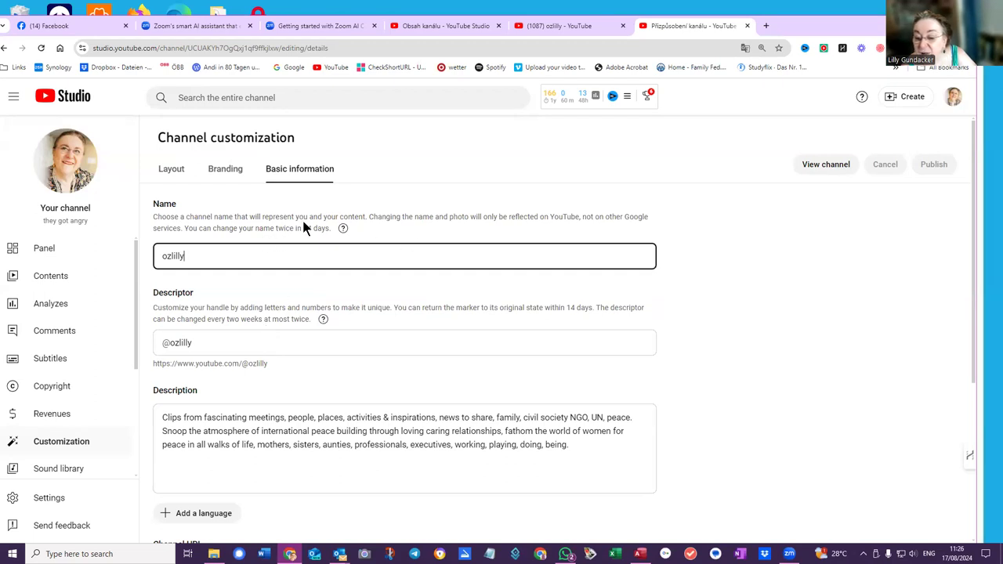
mouse_move(486, 244)
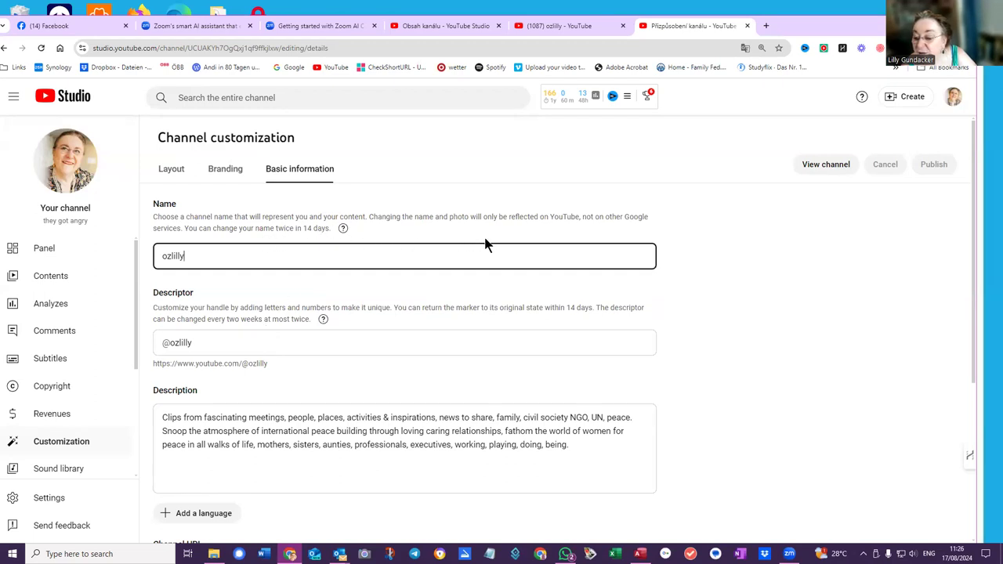
mouse_move(598, 244)
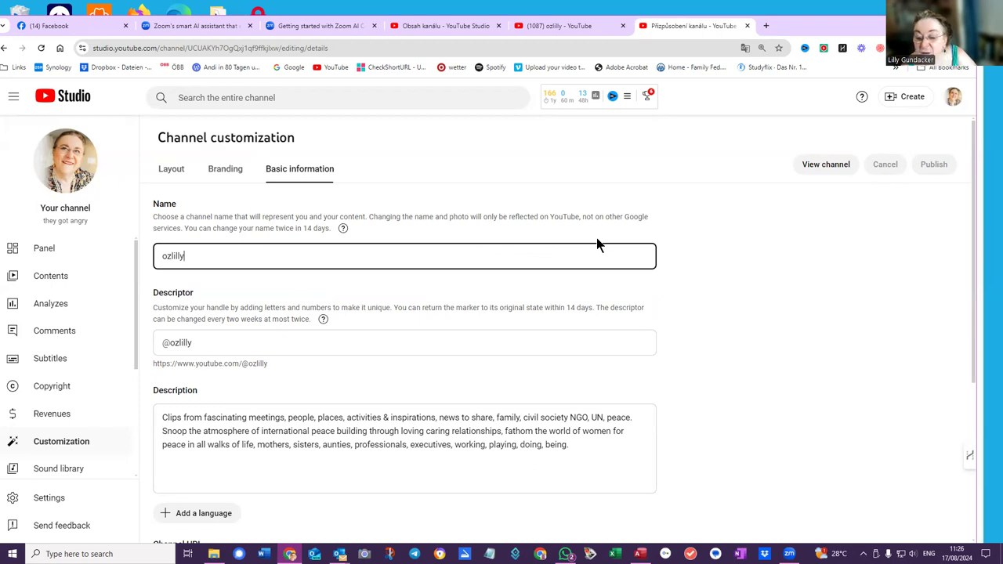
mouse_move(327, 247)
text(O)
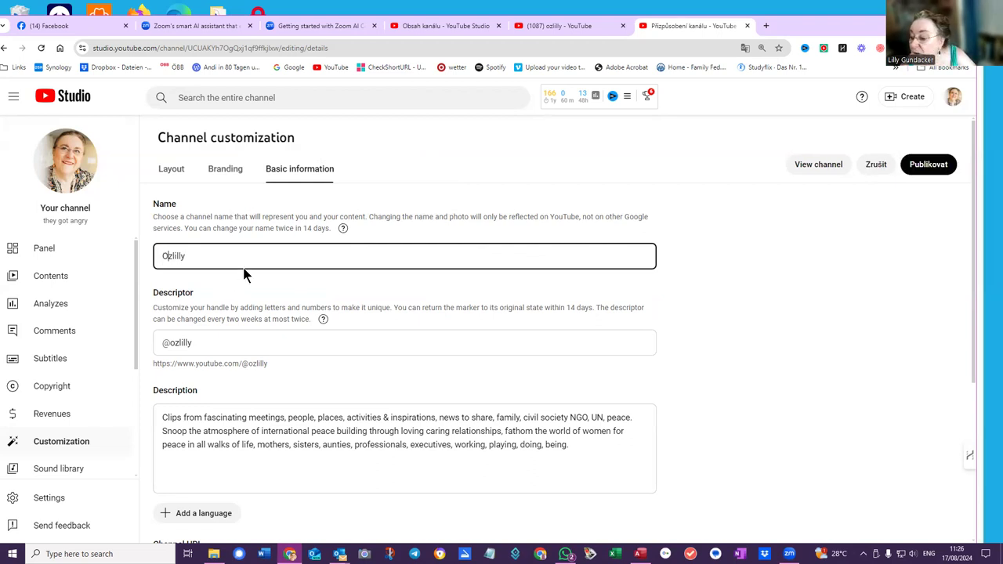
mouse_move(876, 164)
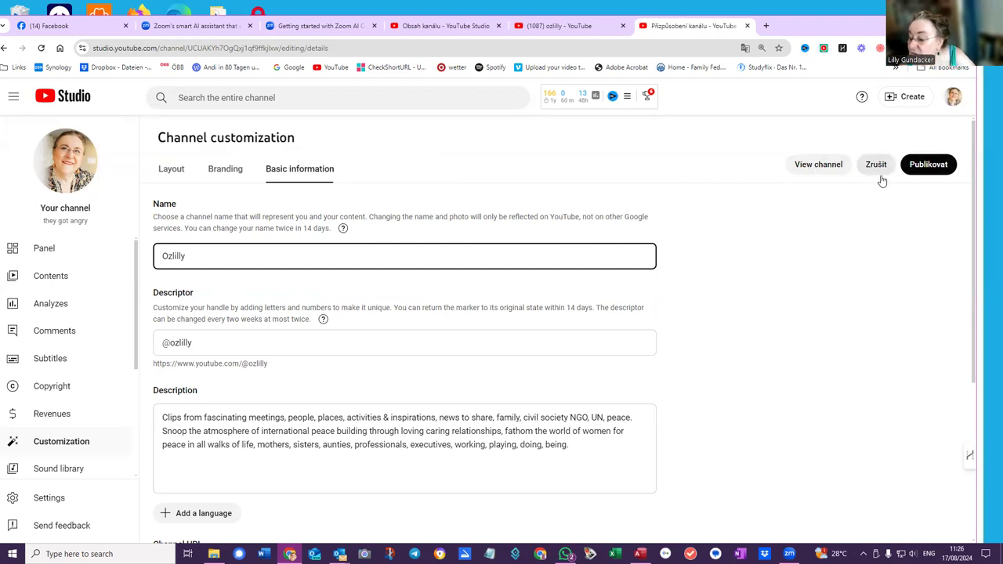
mouse_move(921, 197)
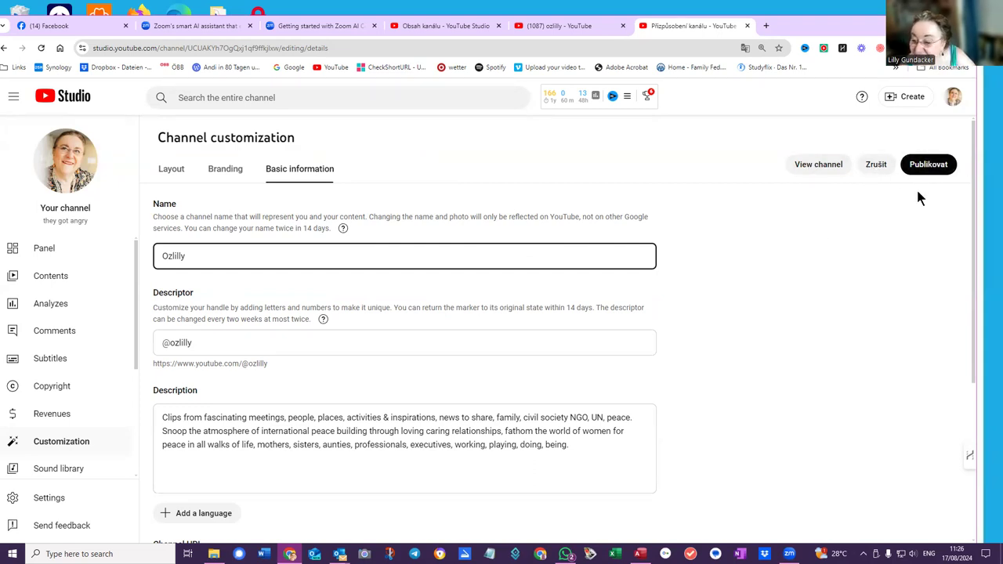
mouse_move(881, 241)
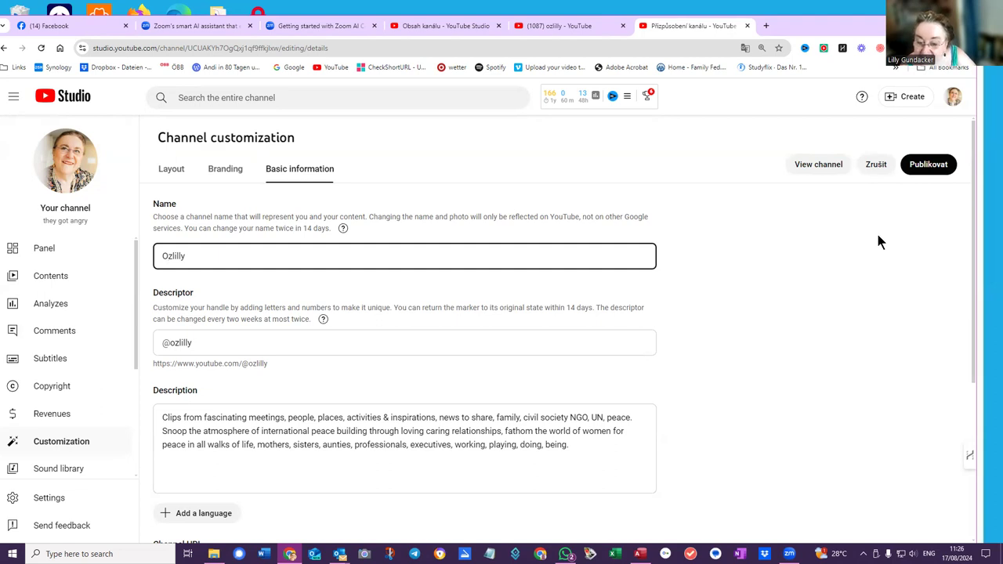
mouse_move(247, 207)
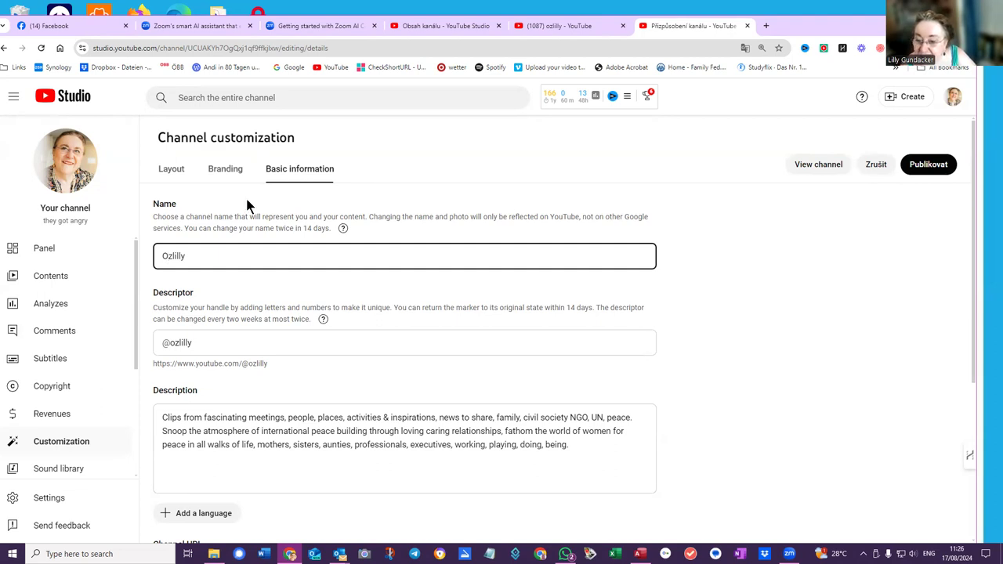
mouse_move(60, 223)
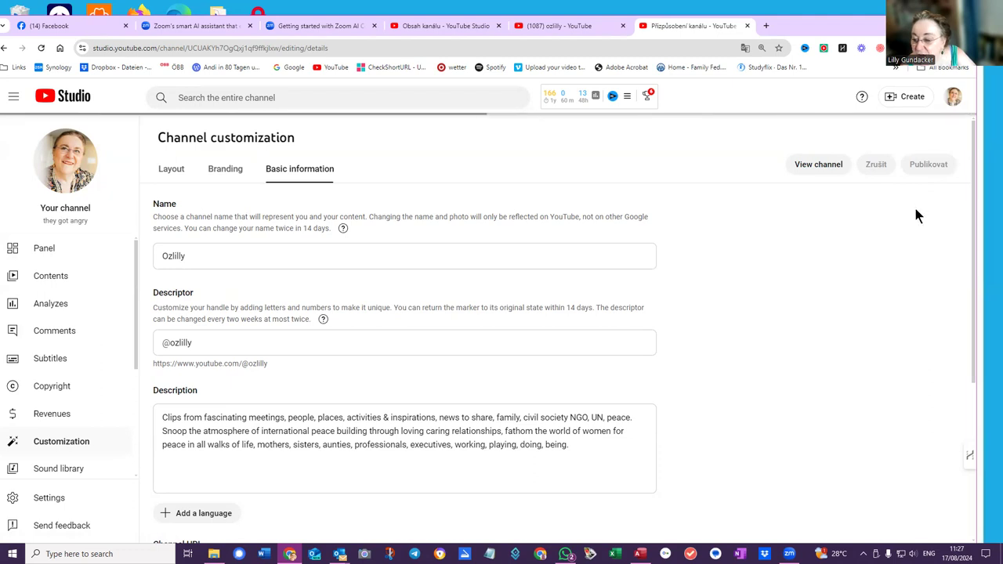
Step: Publish the channel name 'Ozlilly' and go to the public channel page
click(928, 165)
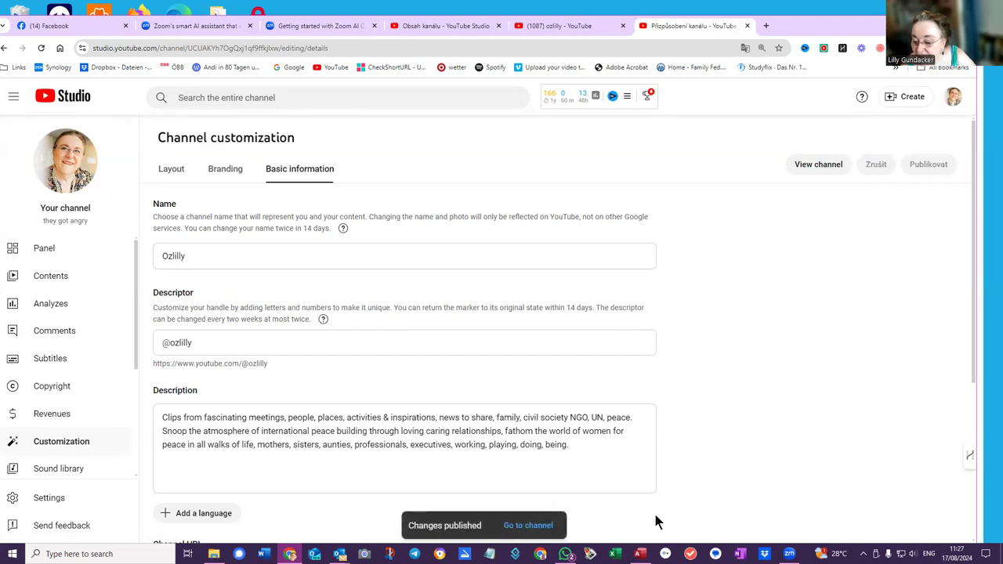
click(526, 525)
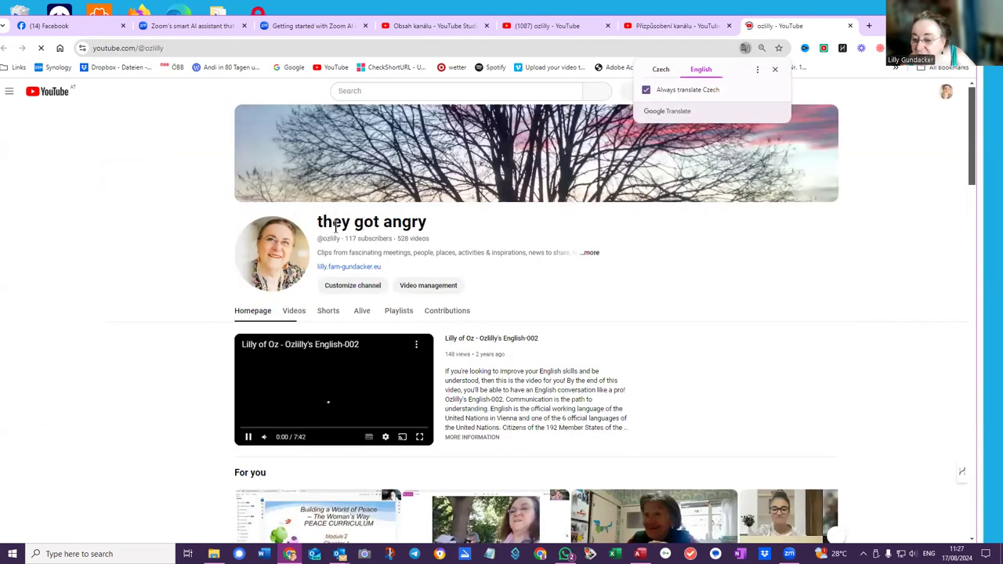
Step: Dismiss the Translate prompt and scroll the channel page to check the name, still 'they got angry'
click(9, 91)
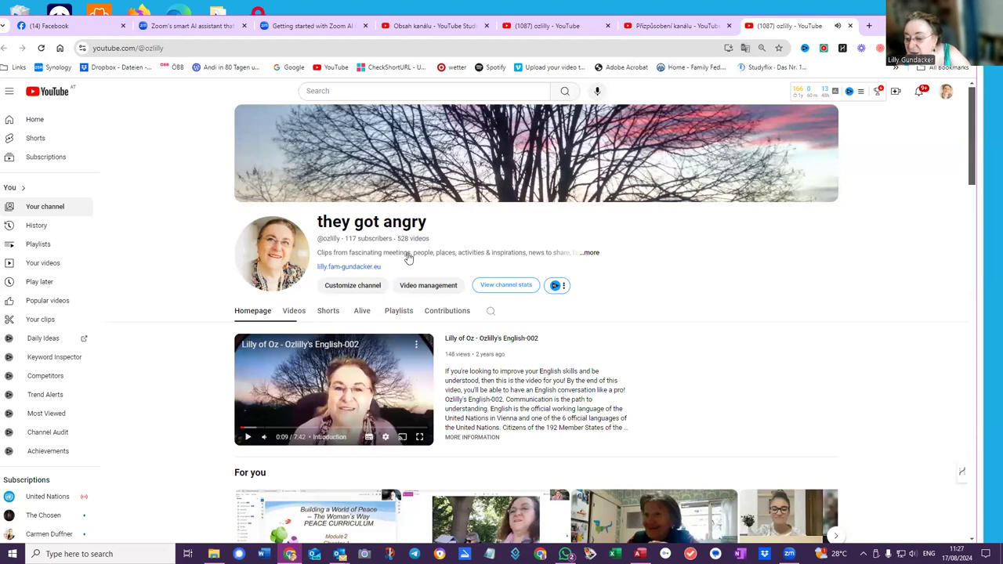
mouse_move(435, 232)
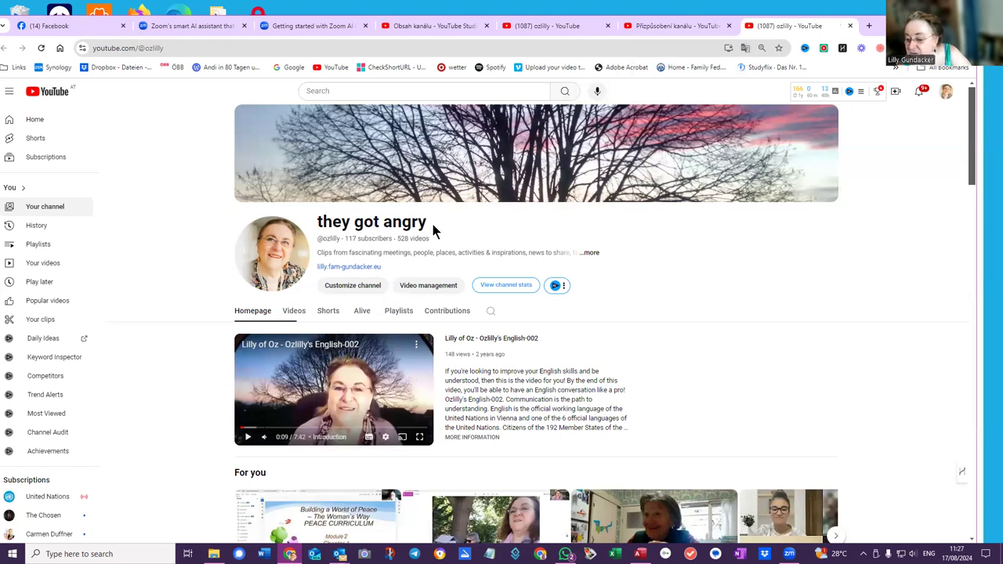
mouse_move(759, 344)
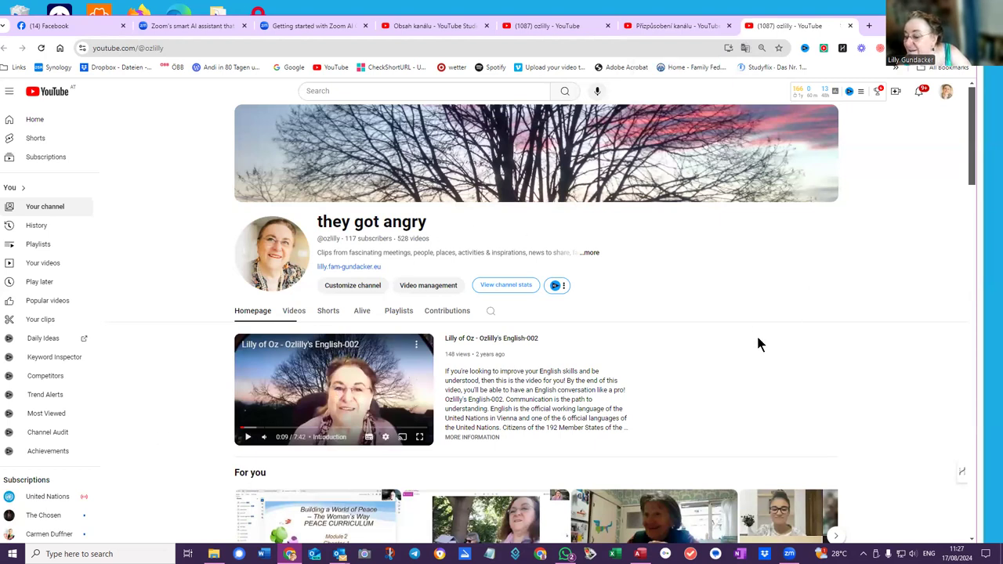
scroll(down, 3)
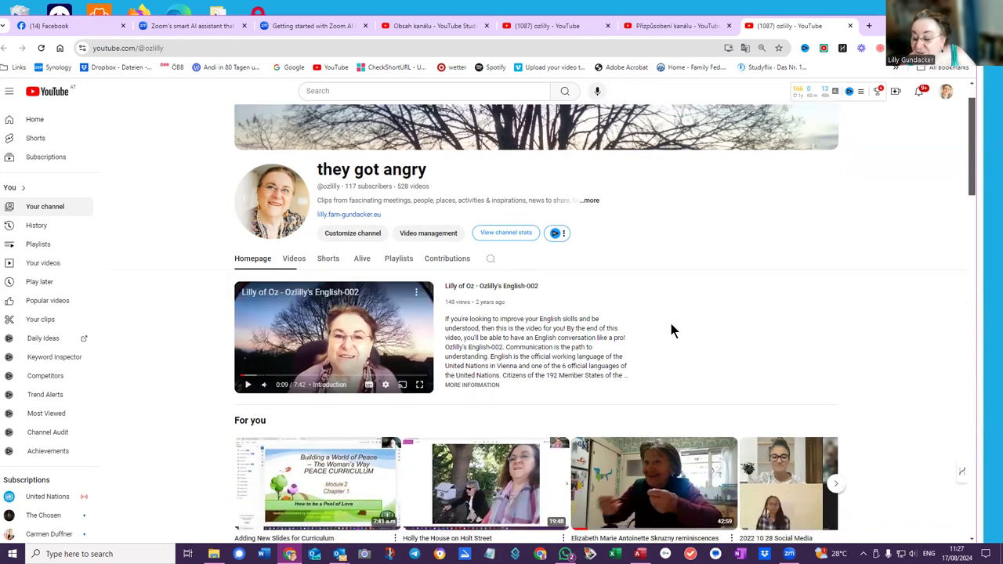
scroll(up, 3)
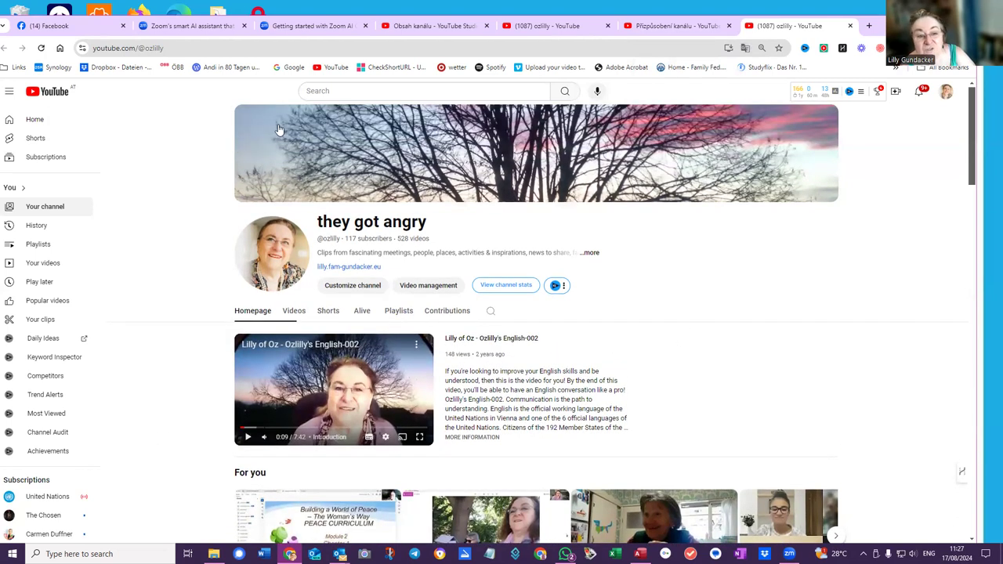